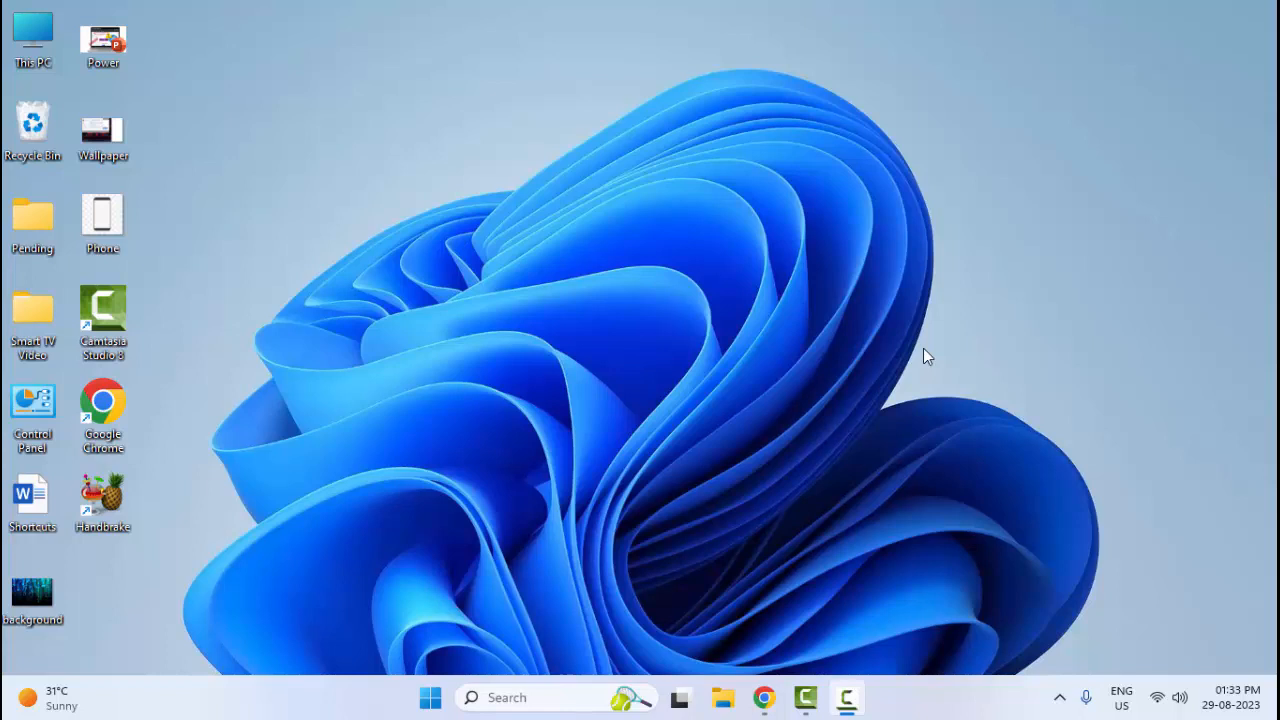
mouse_move(890, 370)
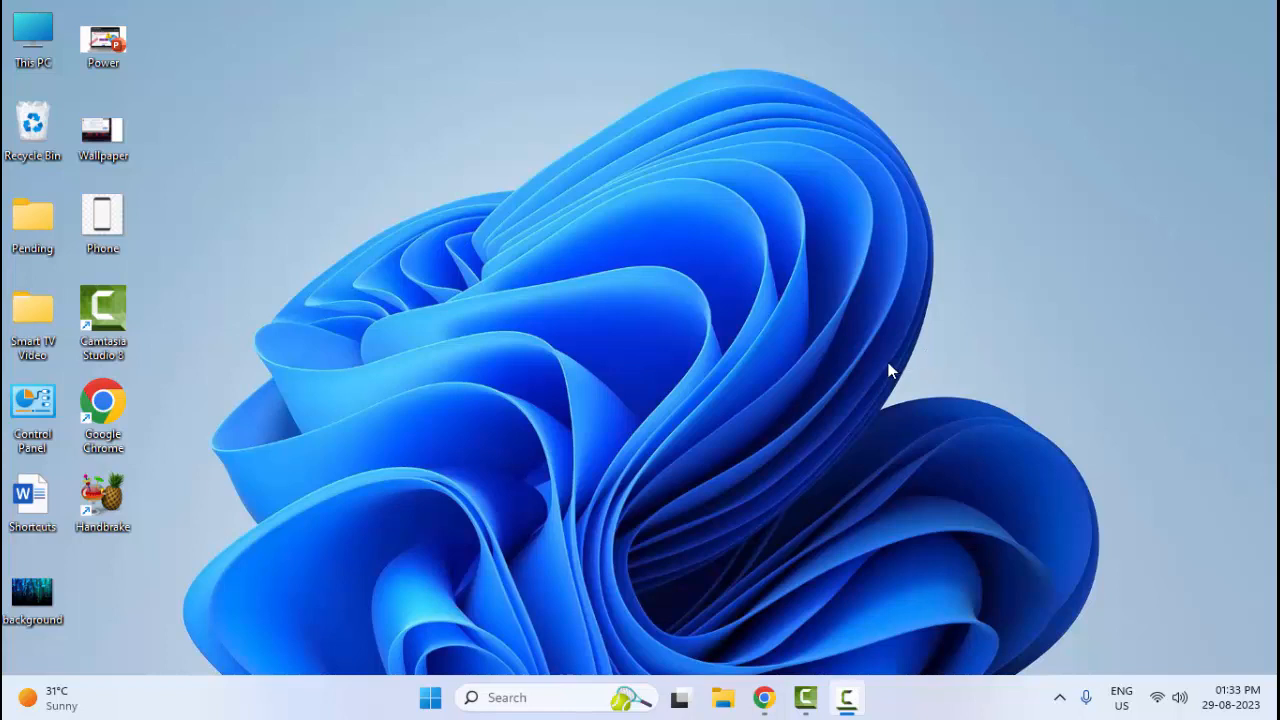
mouse_move(716, 390)
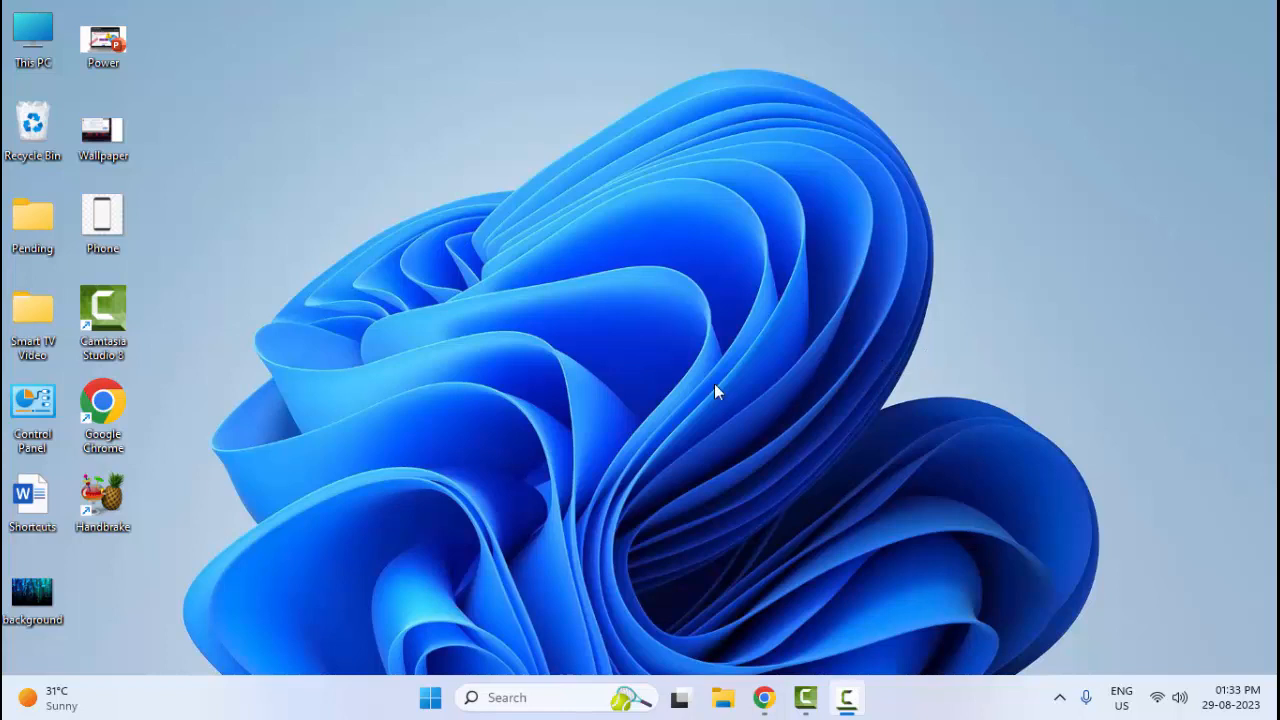
mouse_move(530, 458)
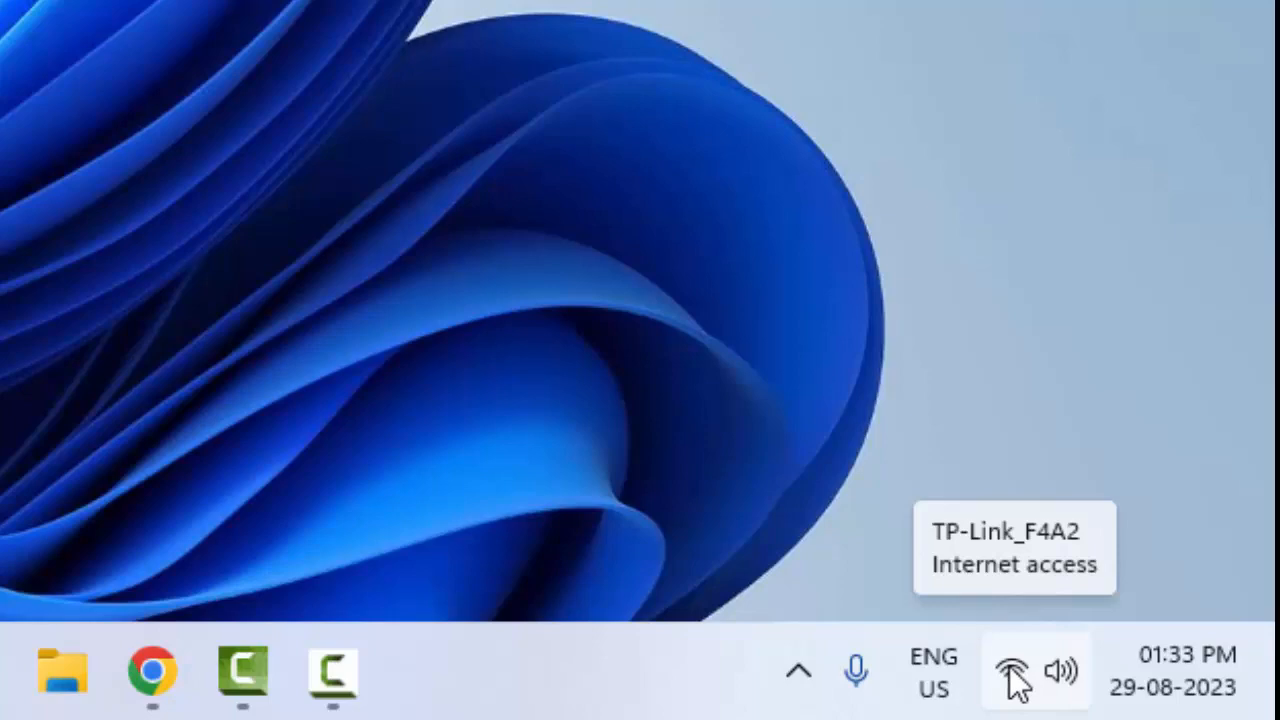
- Check the Wi-Fi panel, then run Chrome's internet speed test: 20.6 Mbps download, 34.5 Mbps upload
click(1010, 672)
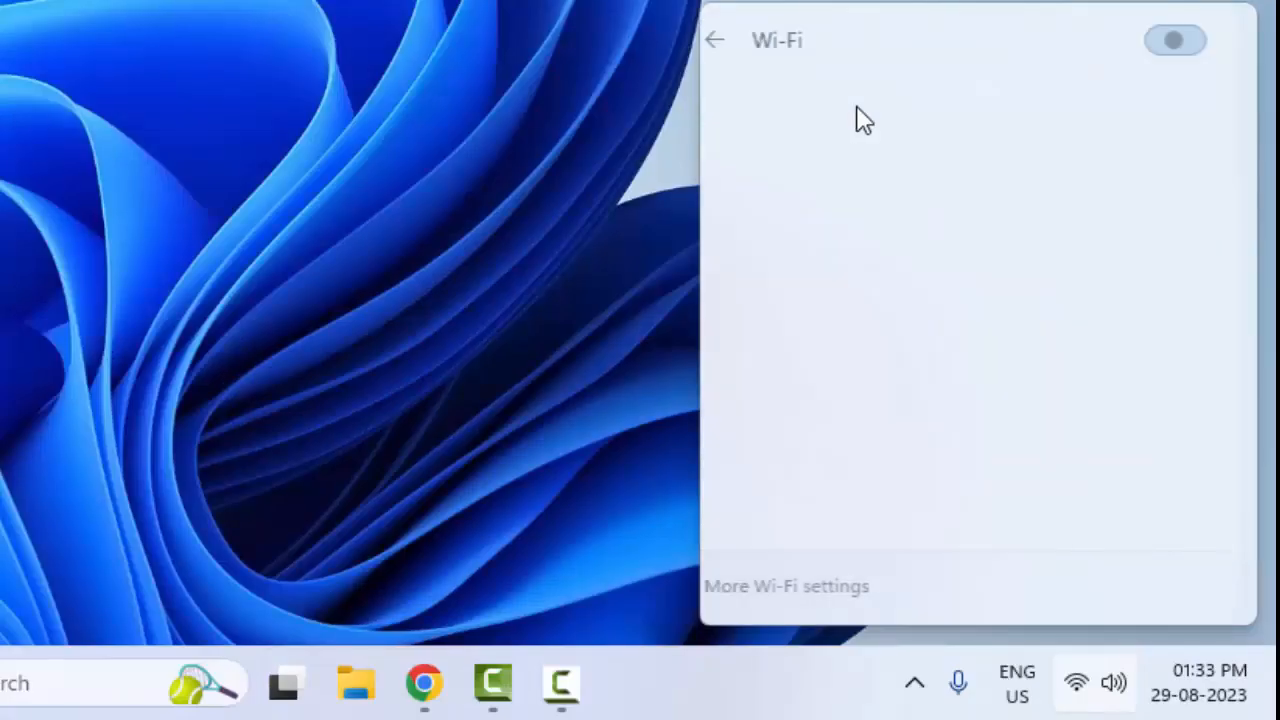
click(1176, 40)
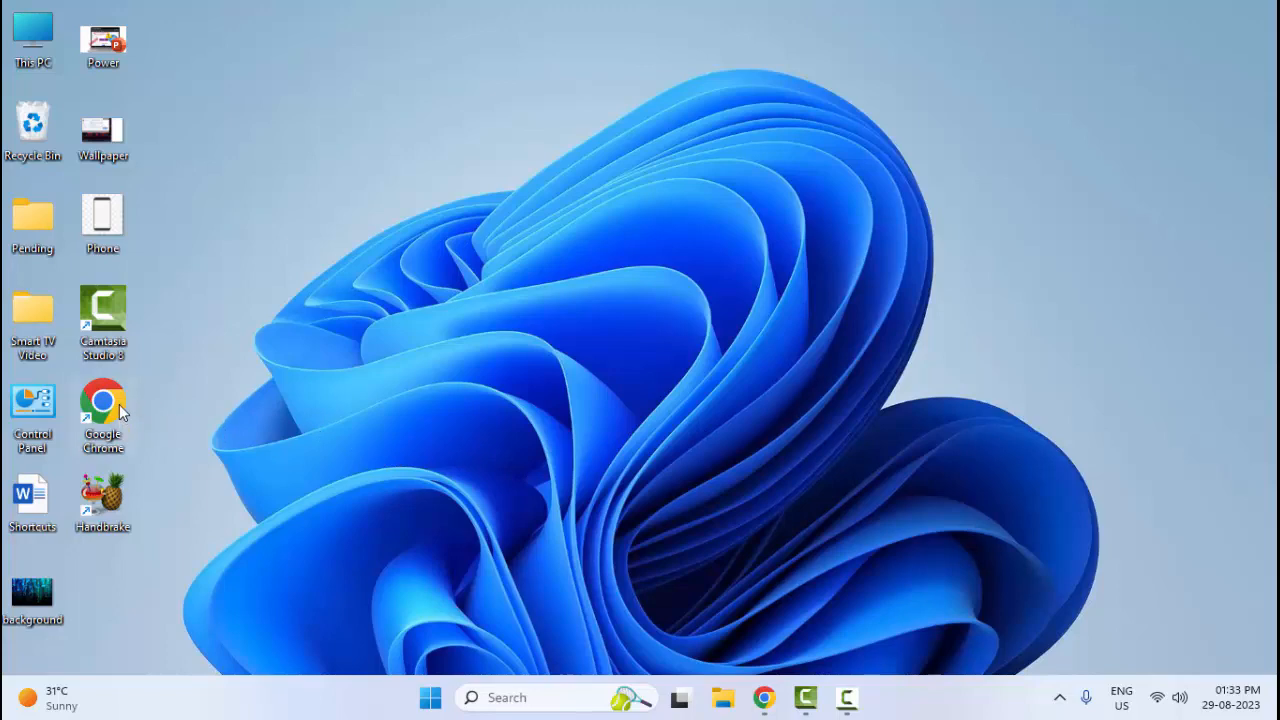
double_click(104, 410)
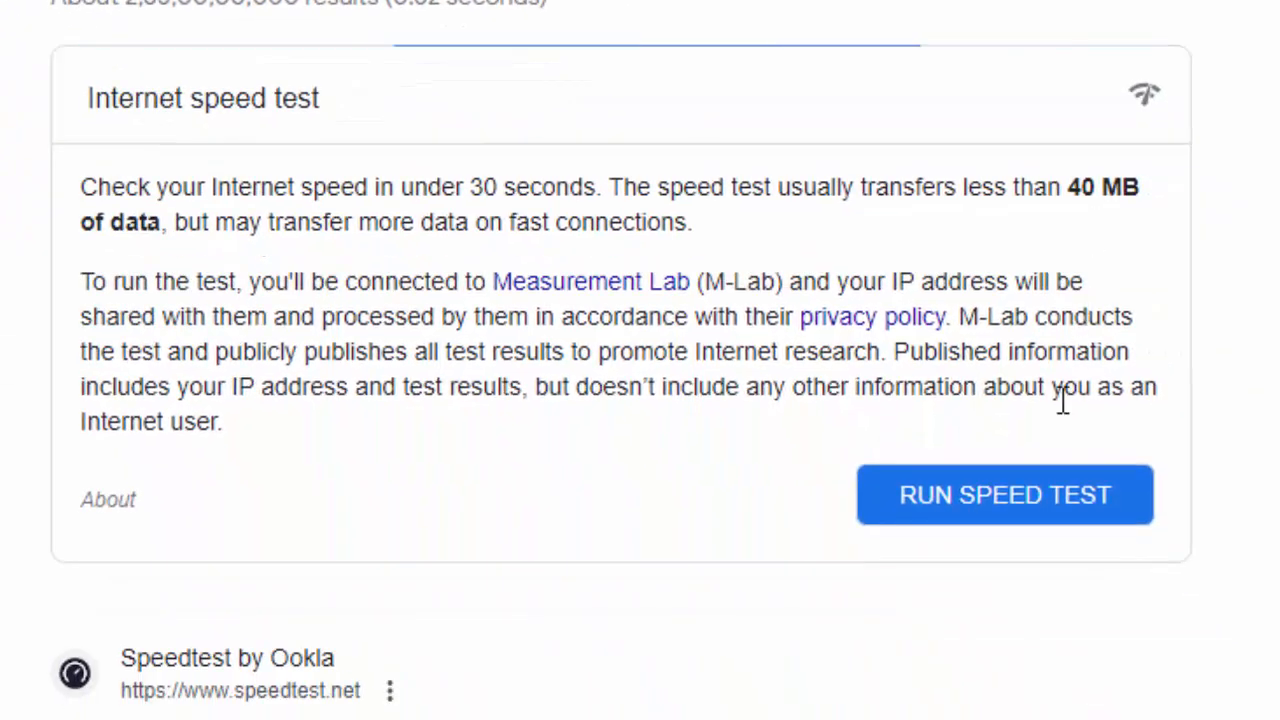
mouse_move(1086, 516)
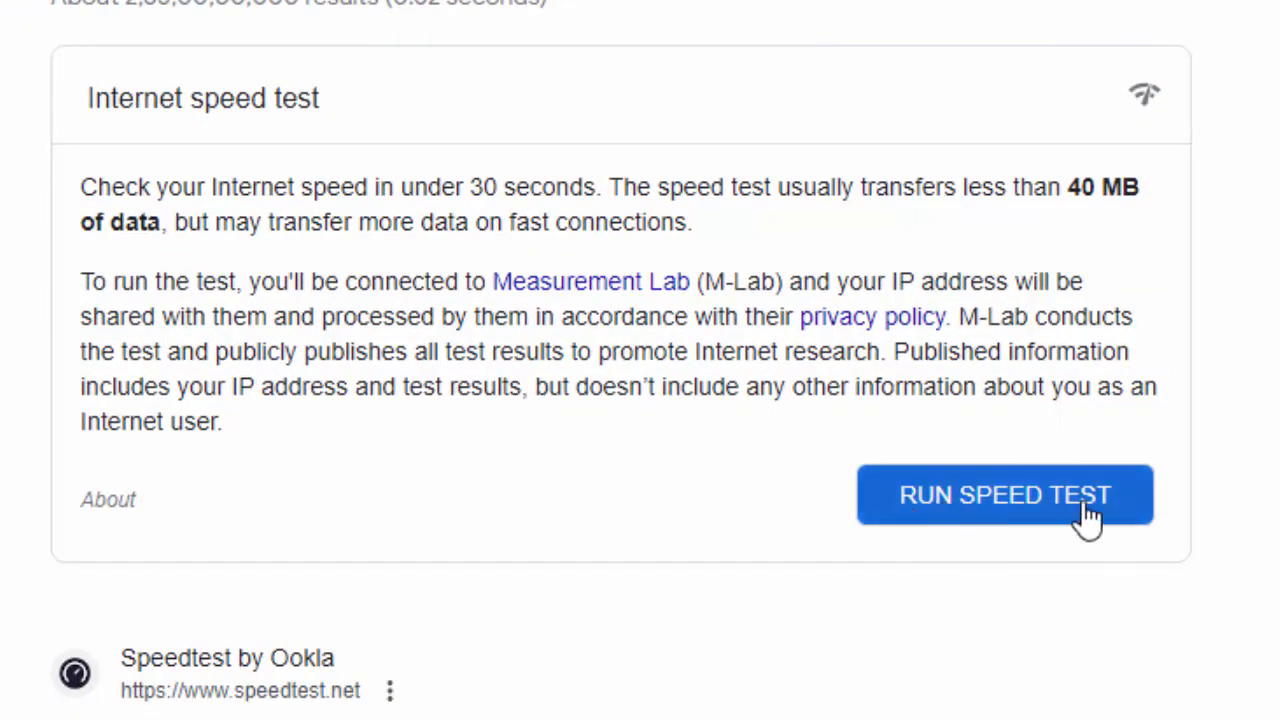
click(1004, 494)
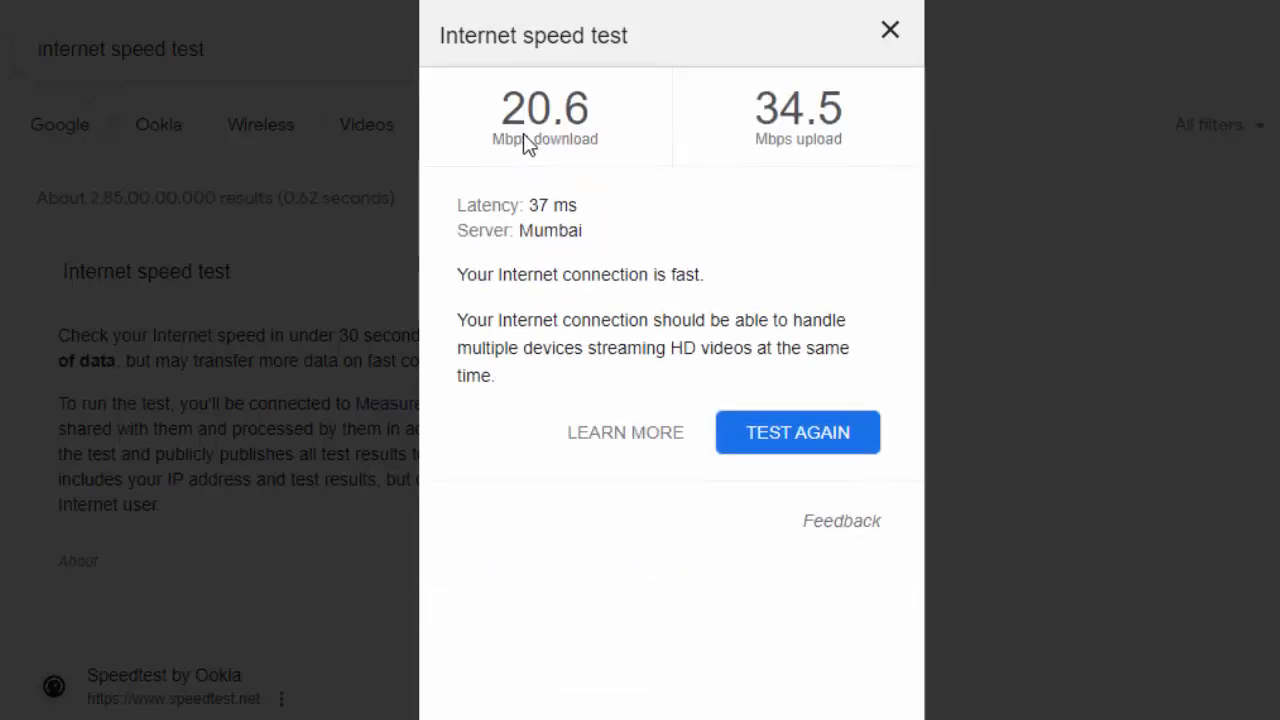
mouse_move(544, 136)
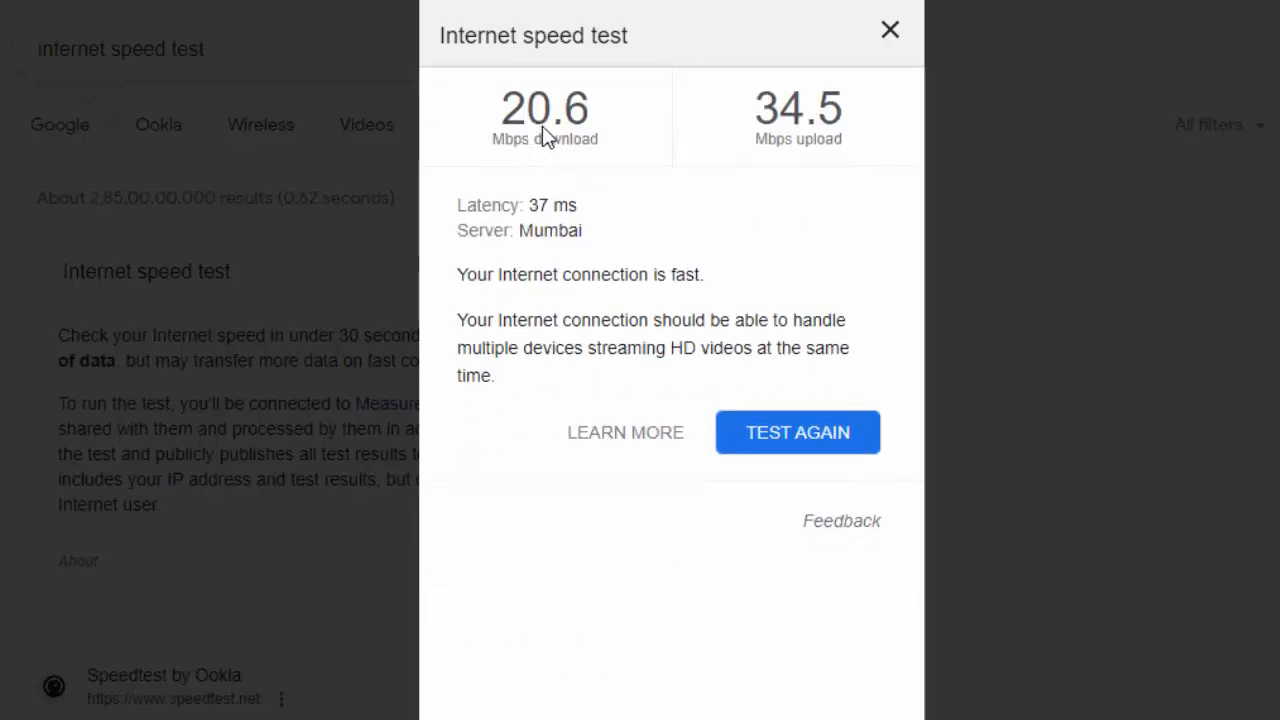
mouse_move(568, 164)
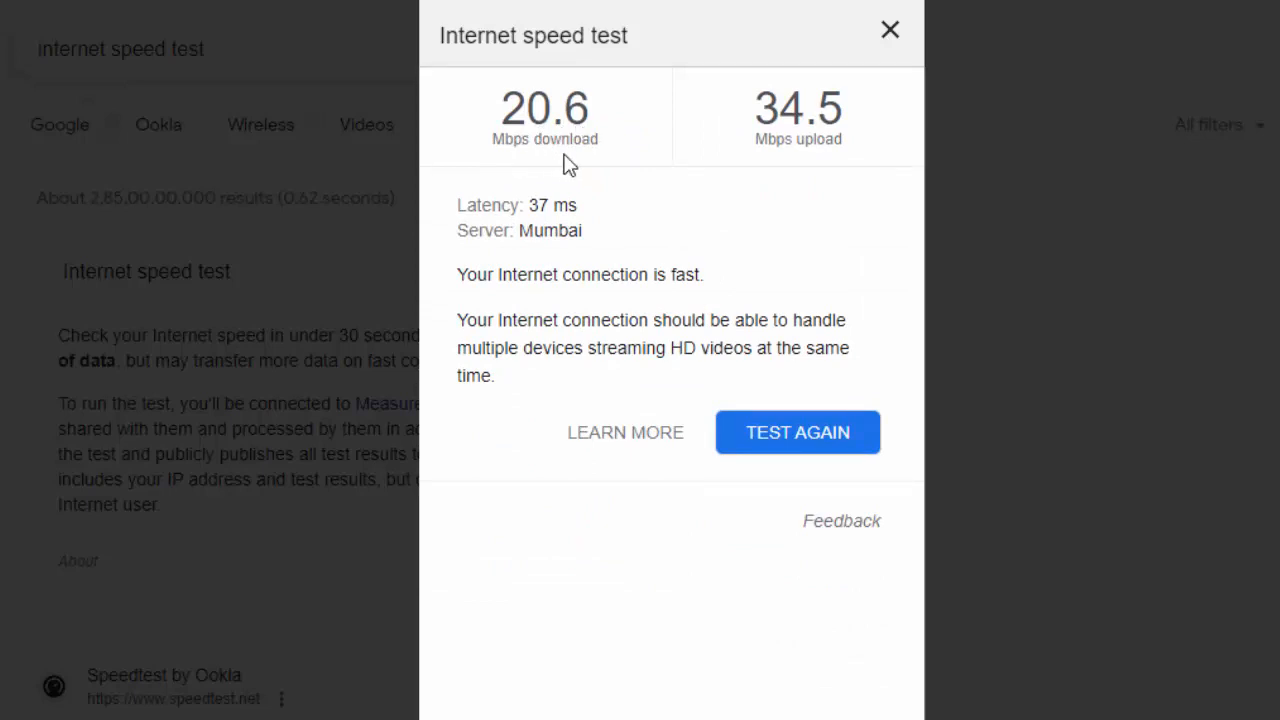
mouse_move(798, 144)
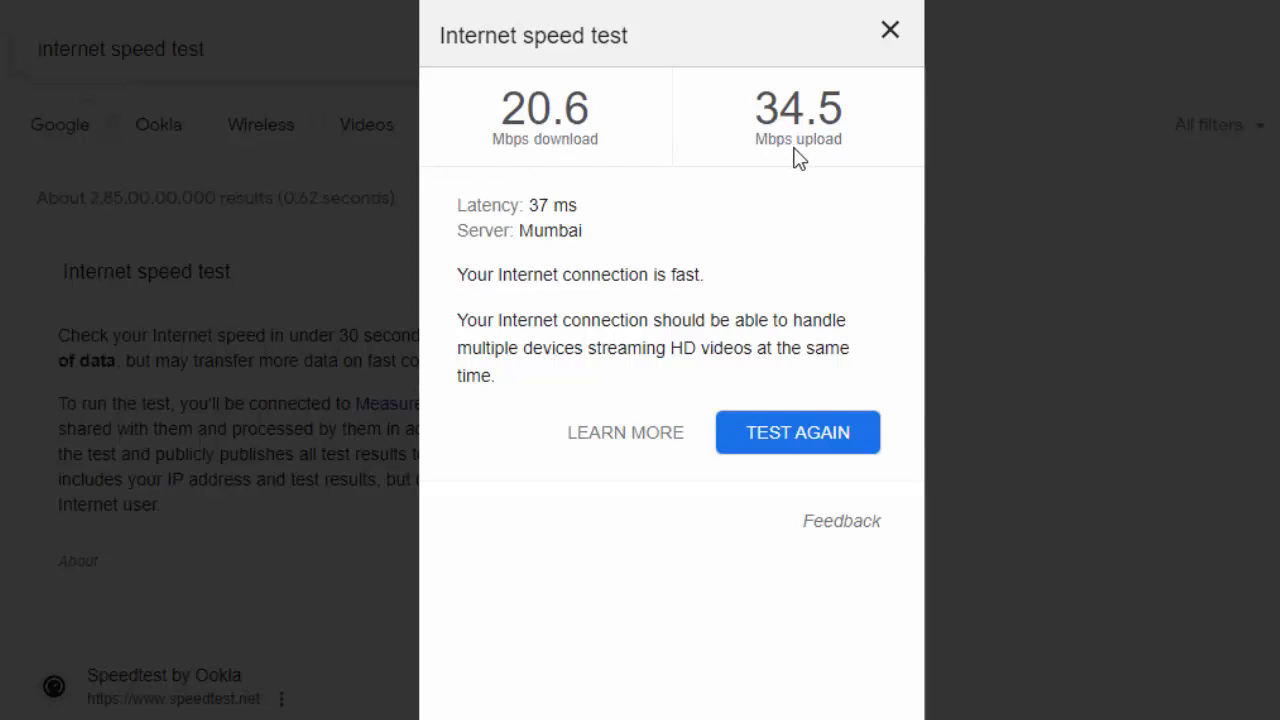
click(888, 30)
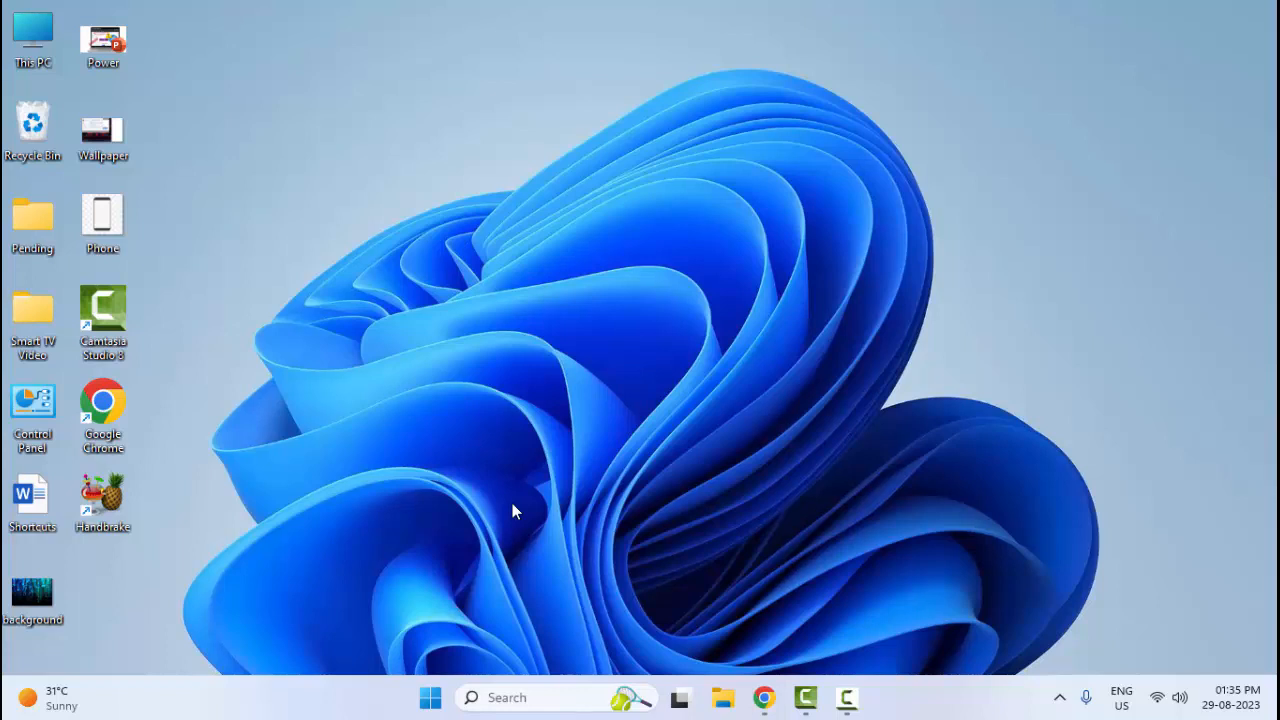
- Show Local Disk (C:) properties from This PC — 145 GB free of 194 GB
click(722, 696)
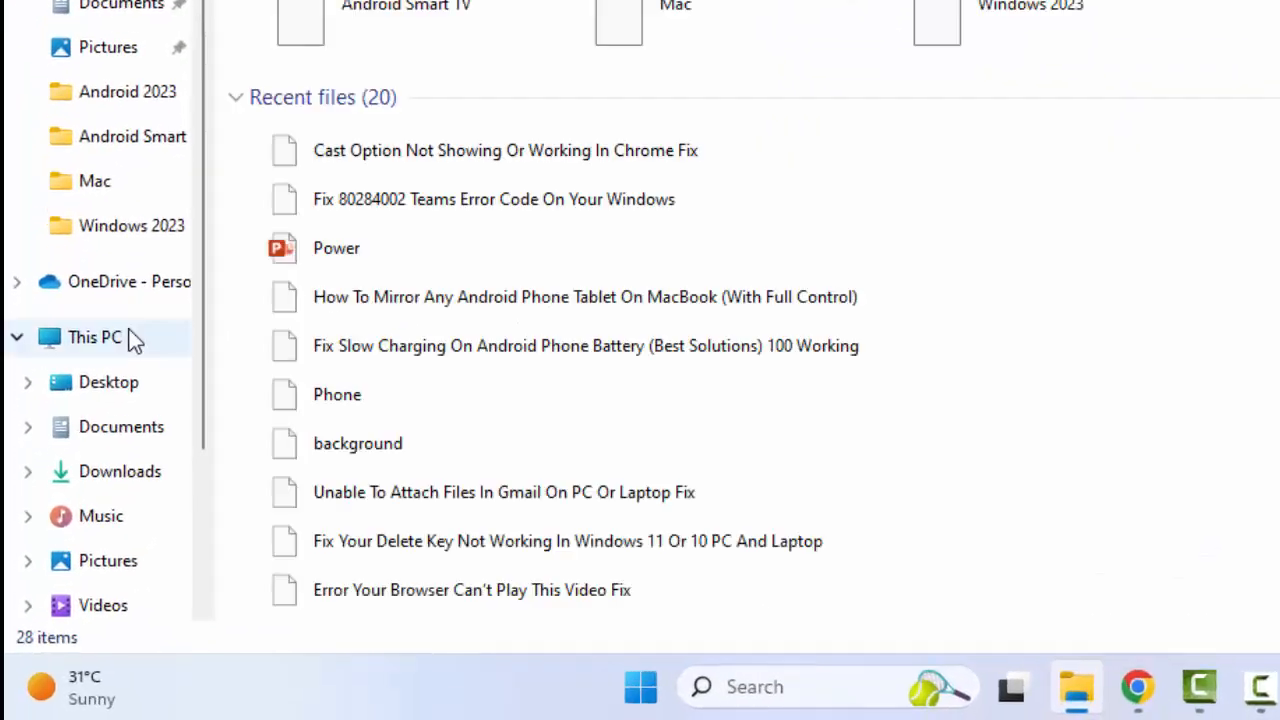
click(94, 336)
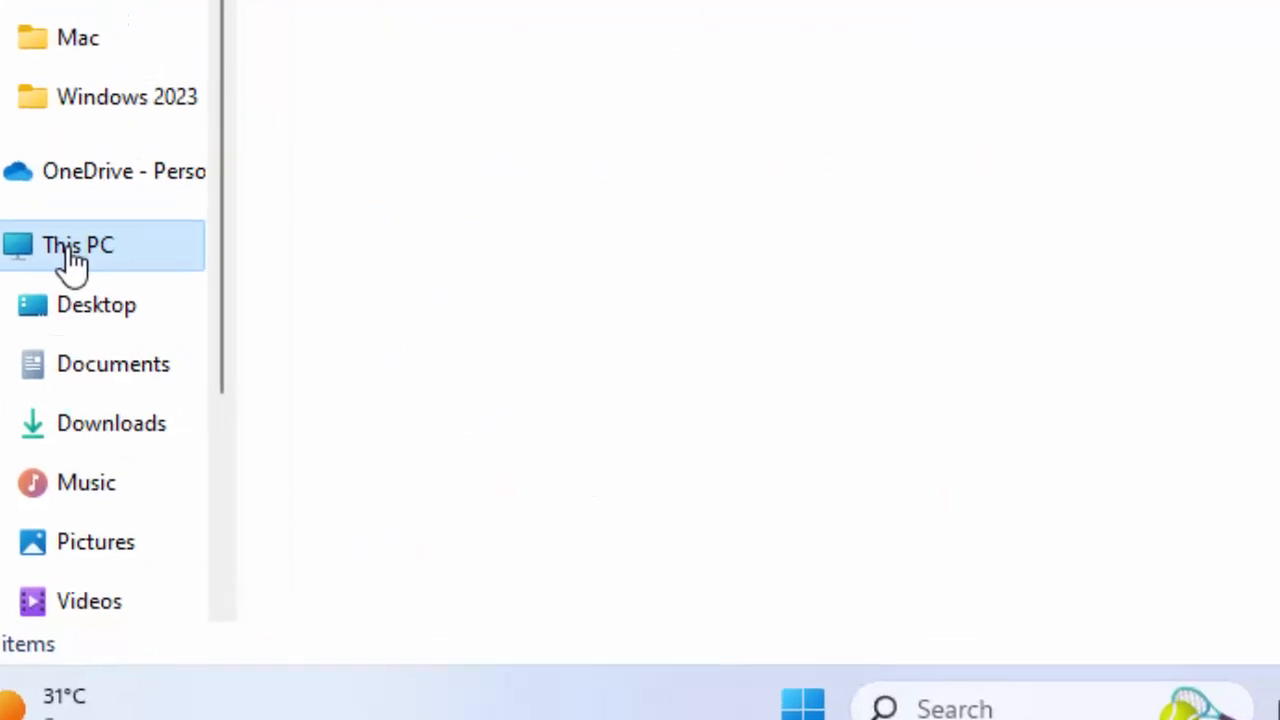
click(78, 244)
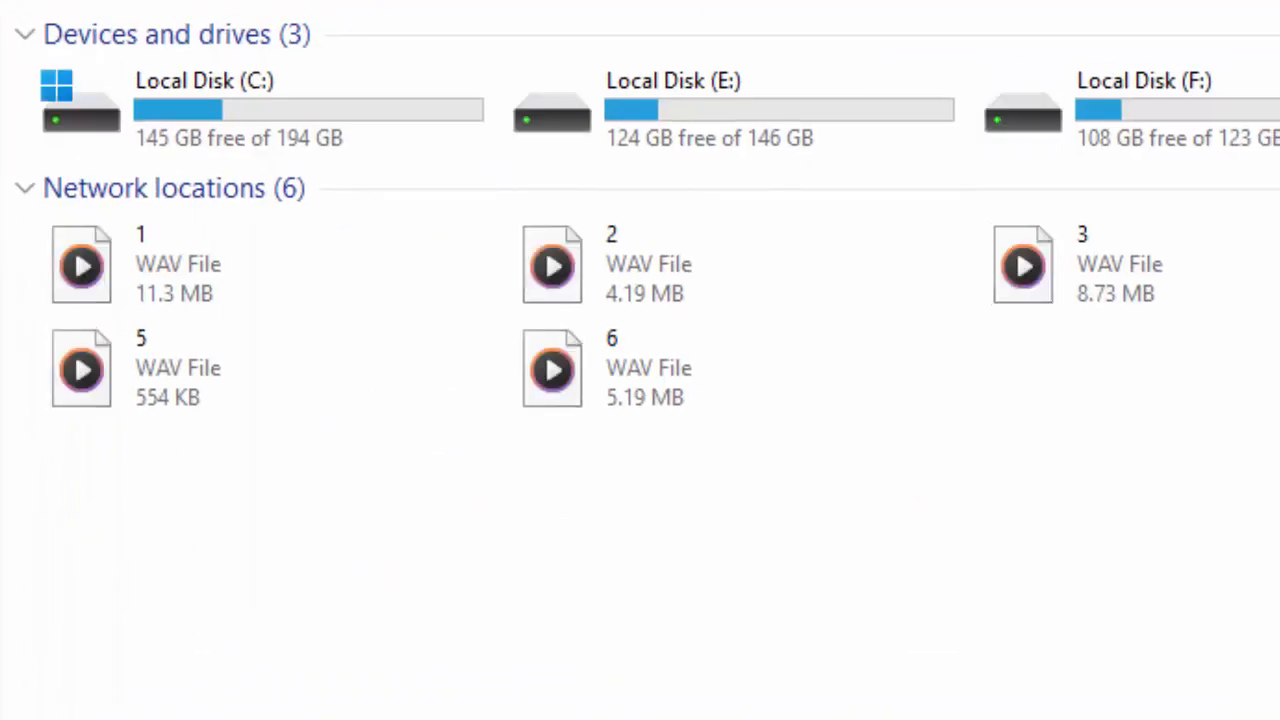
click(204, 108)
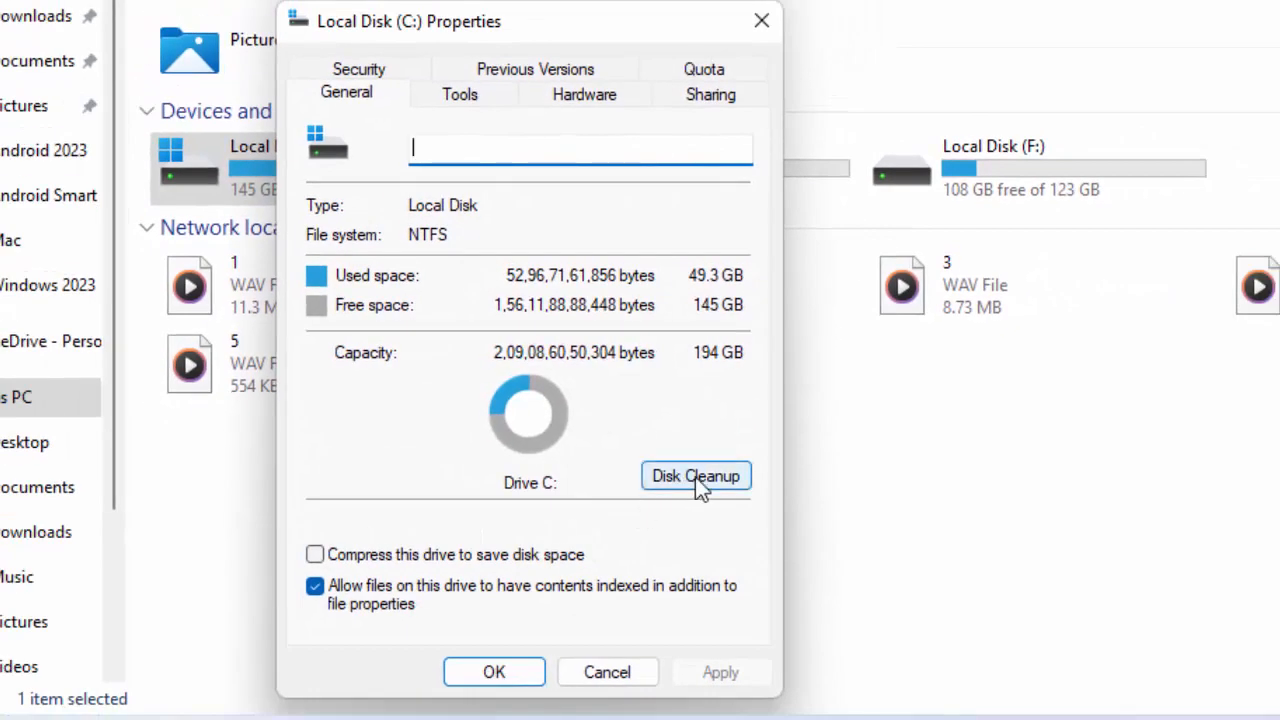
- Start Disk Cleanup on drive C: and include system files in the scan
click(696, 476)
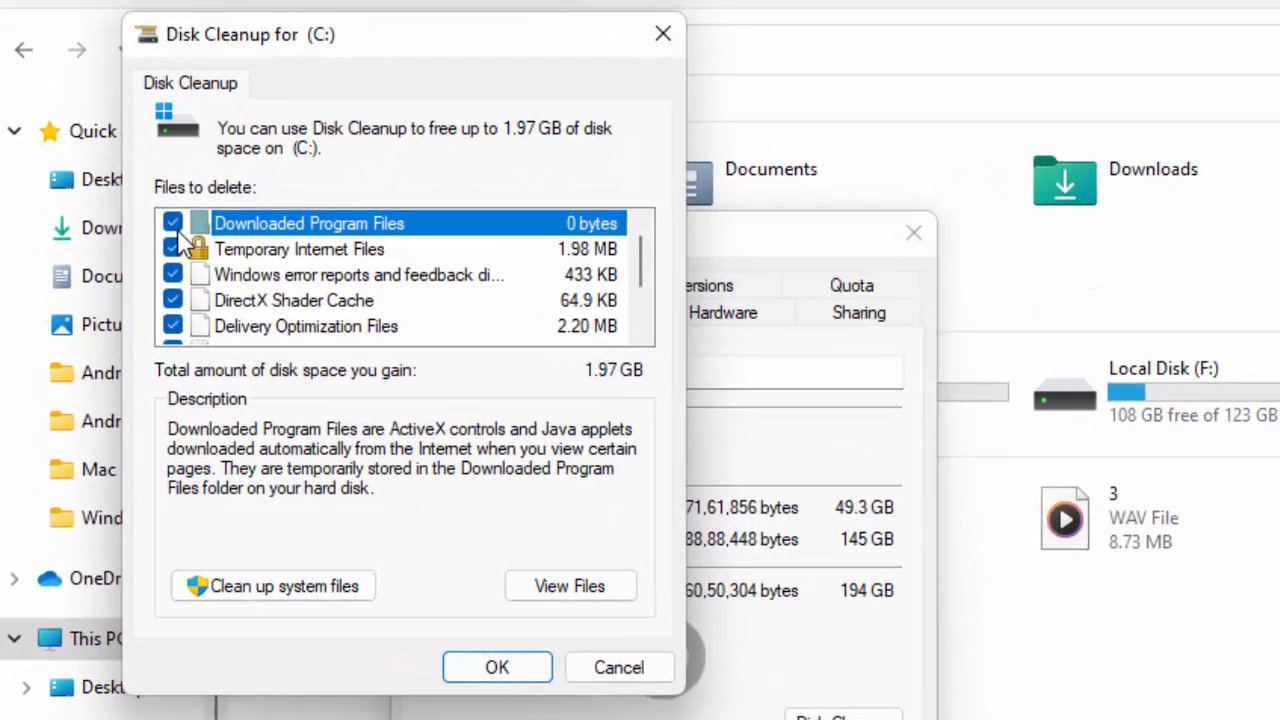
scroll(down, 3)
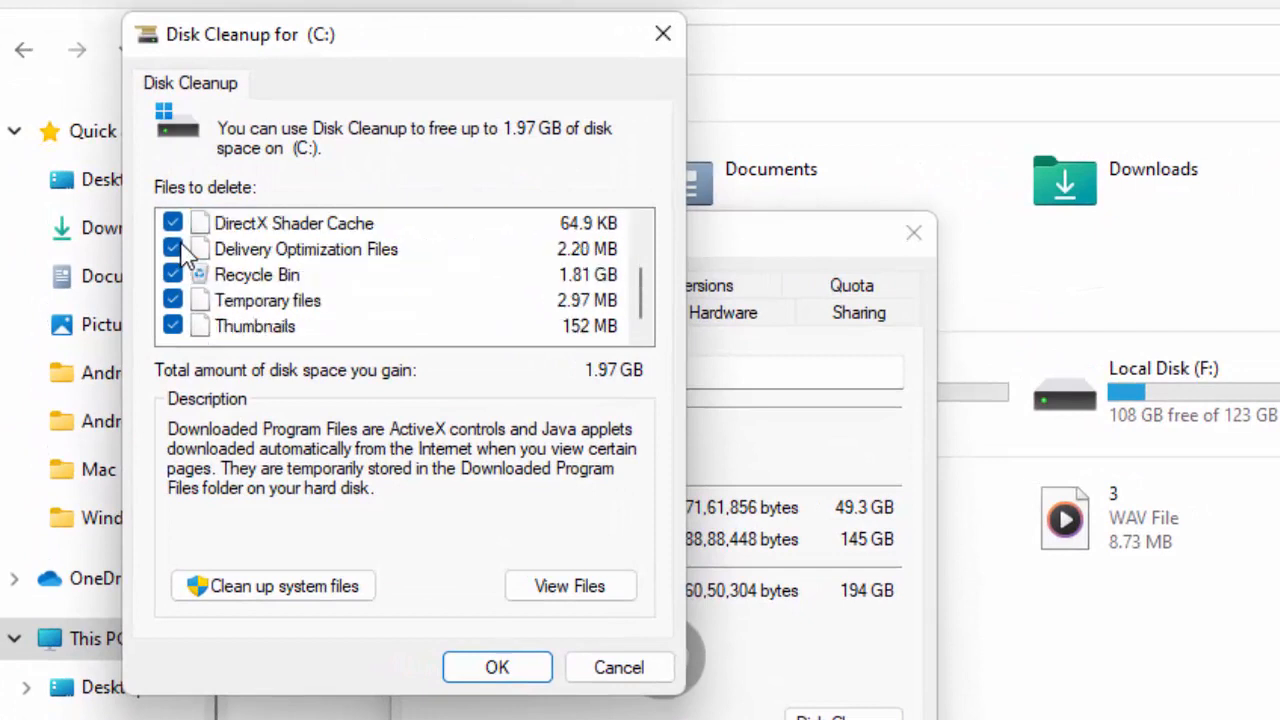
scroll(up, 3)
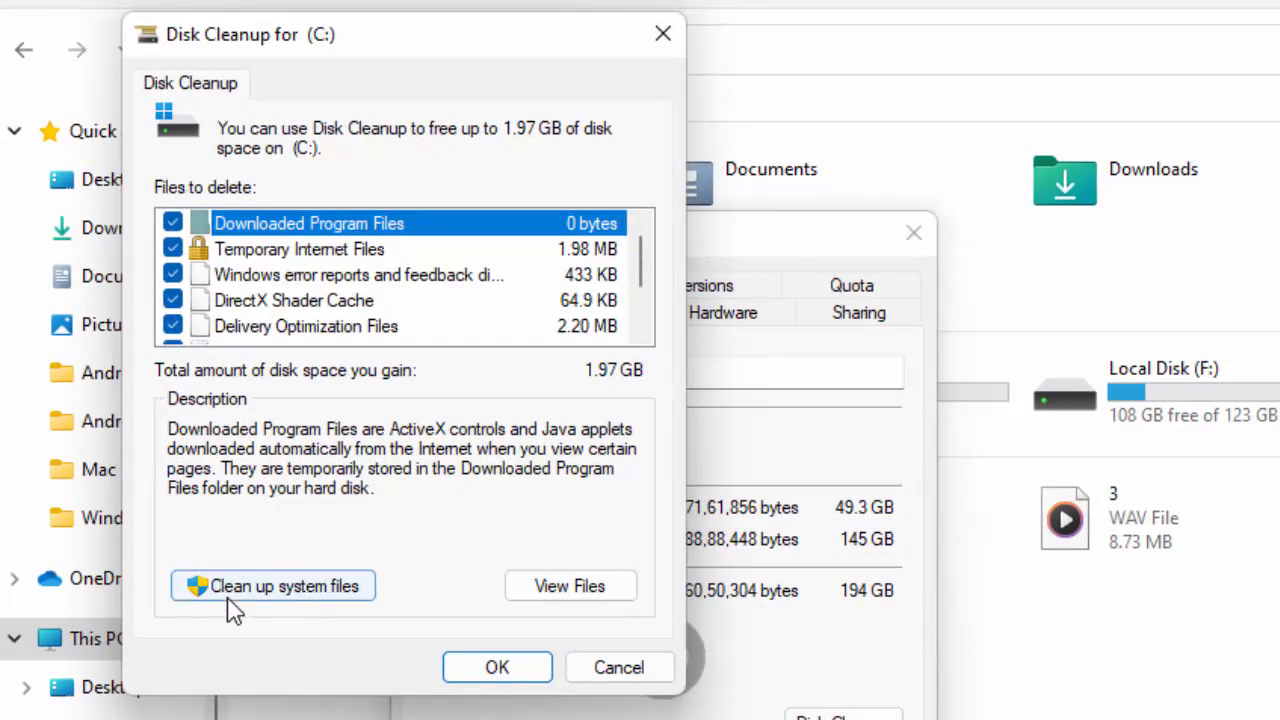
click(272, 586)
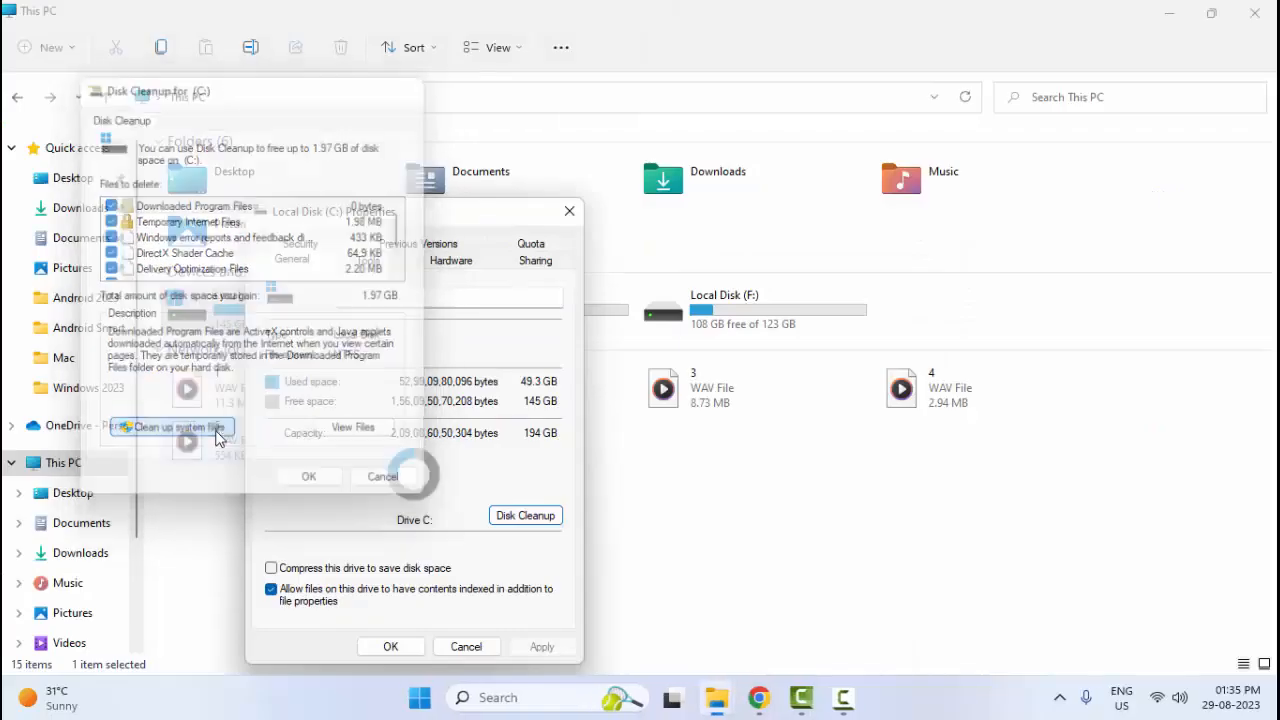
- Confirm permanently deleting the selected files, freeing about 5.28 GB
click(172, 428)
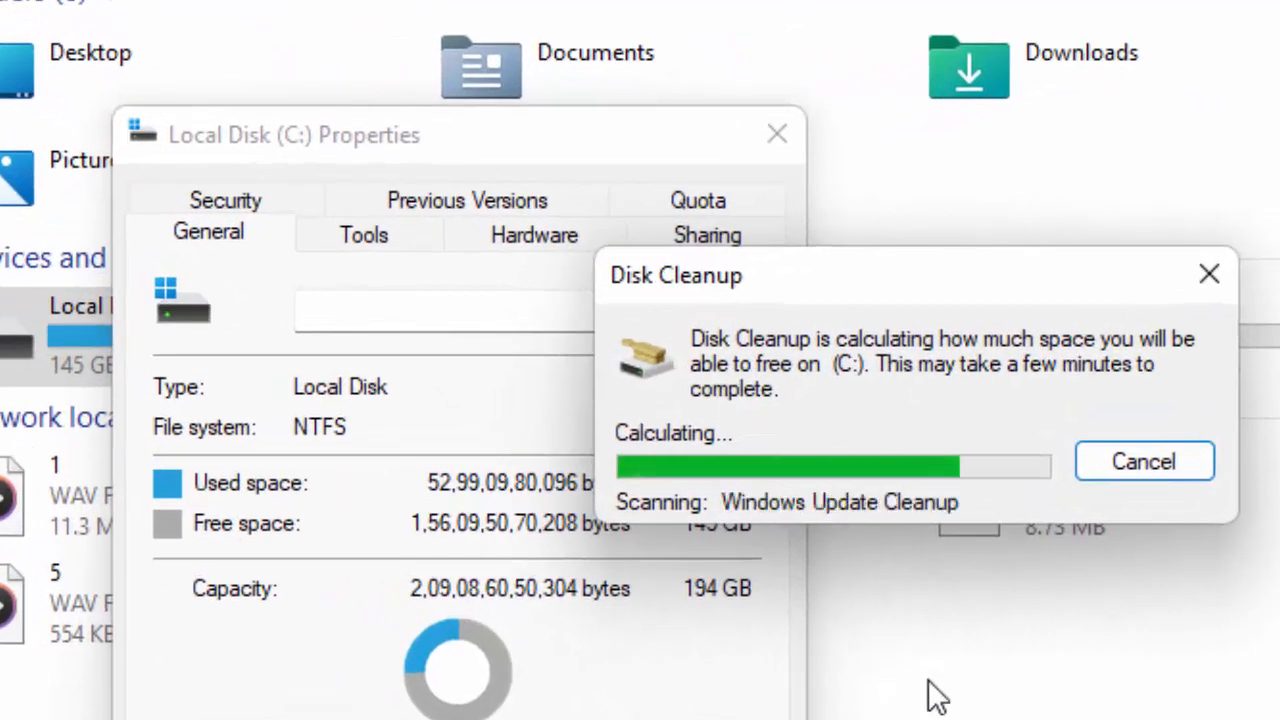
mouse_move(1100, 670)
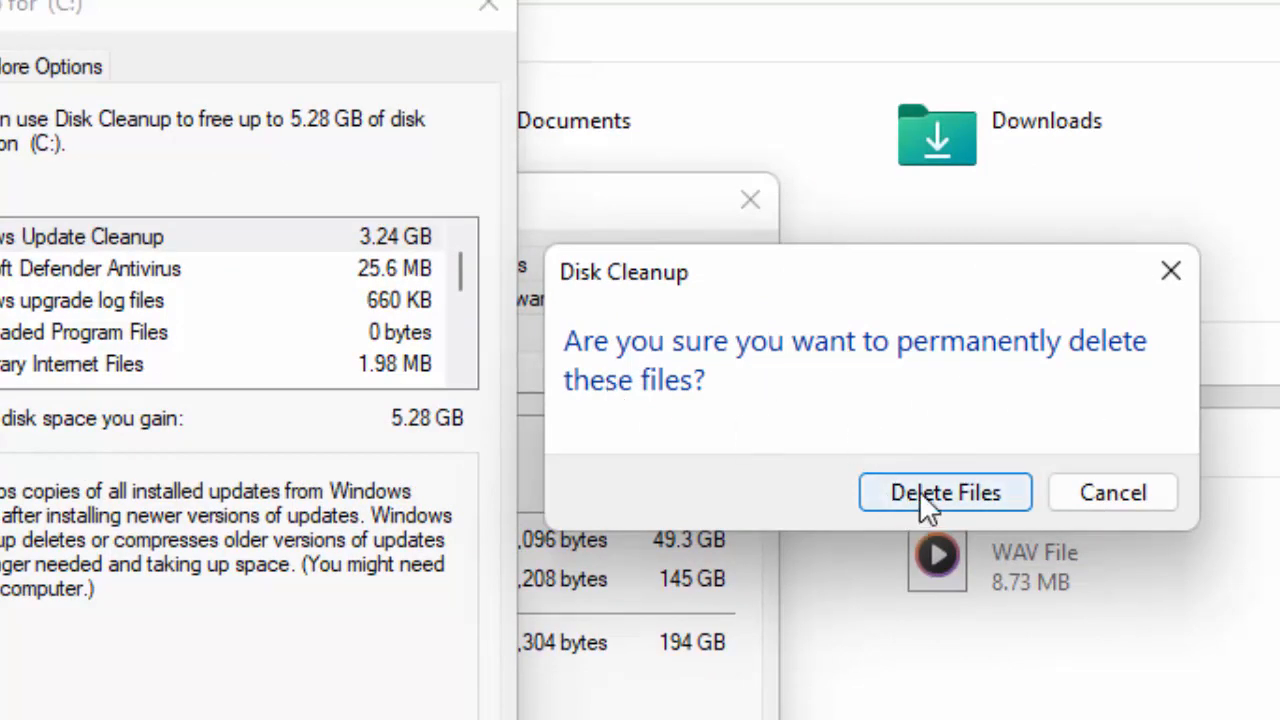
click(944, 492)
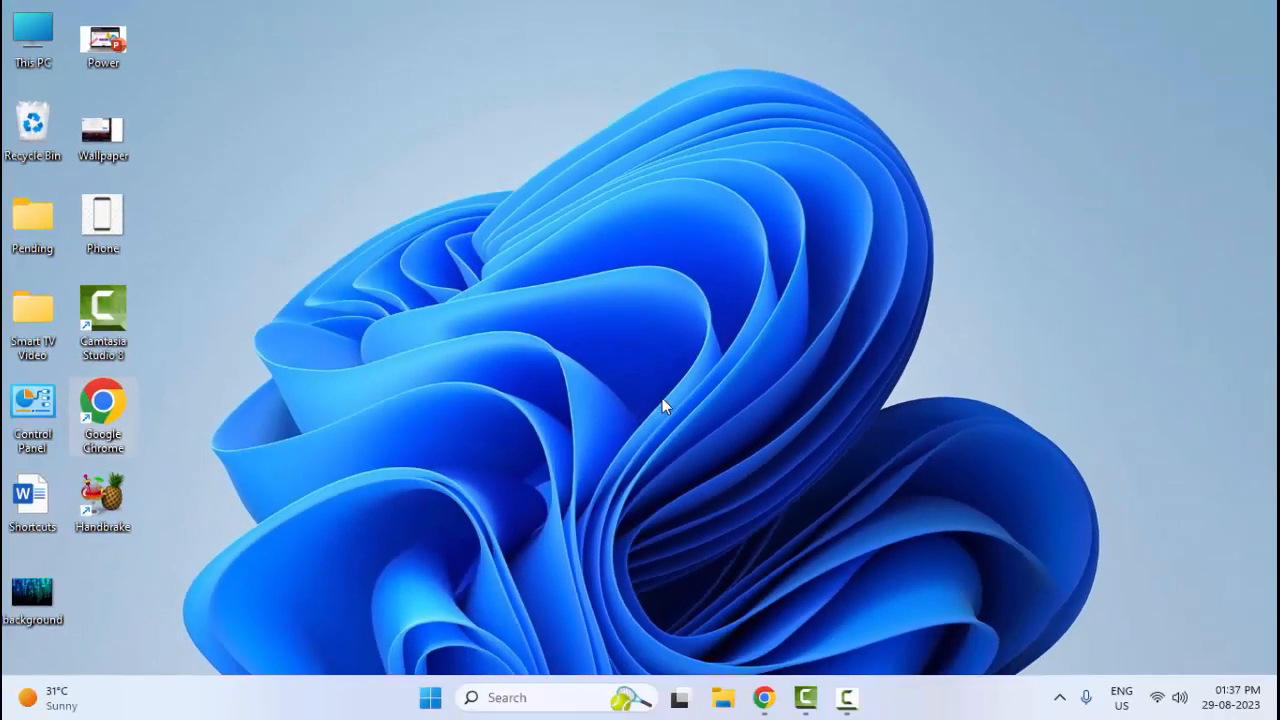
mouse_move(640, 414)
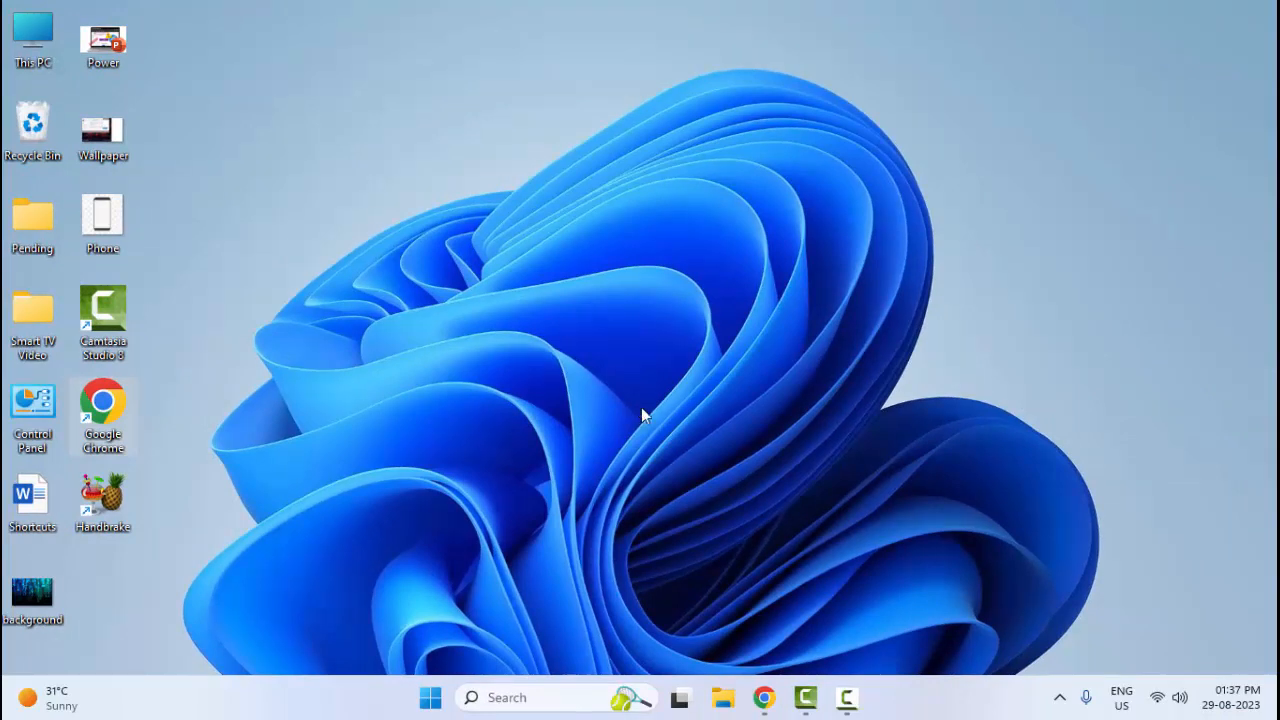
mouse_move(584, 438)
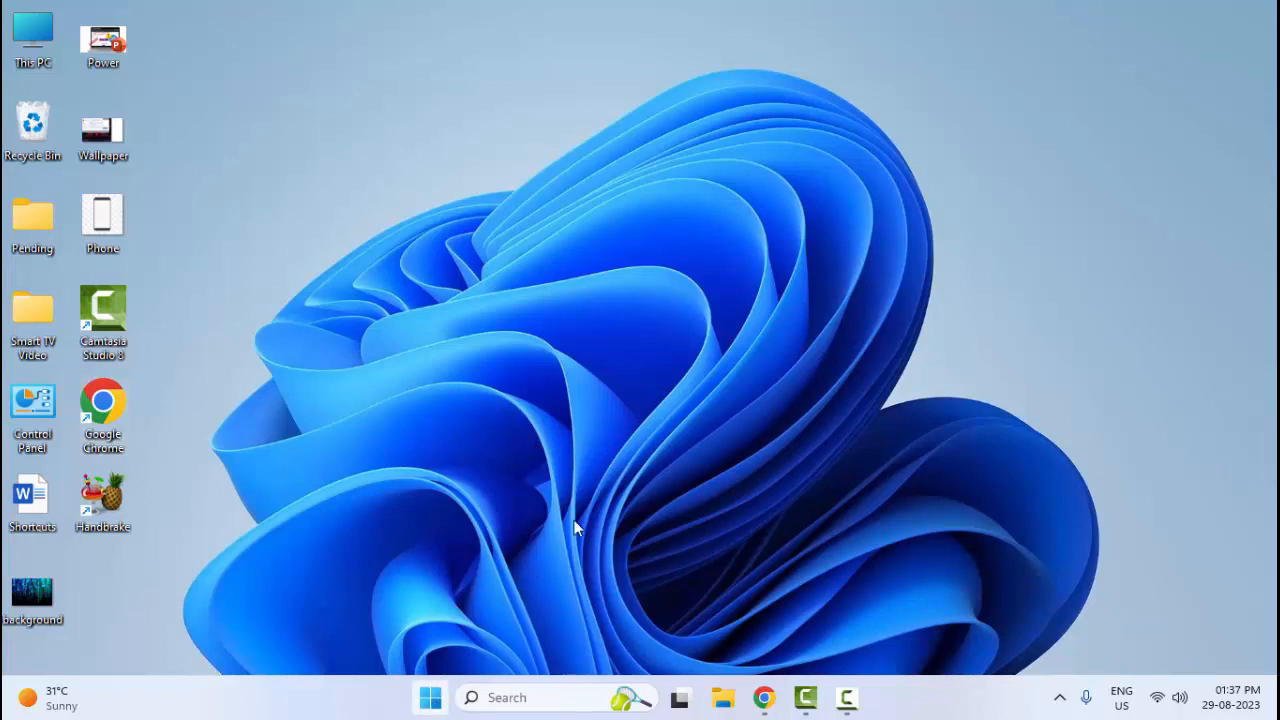
- Review the VPN page under Network & internet — no connections, advanced options off
click(430, 696)
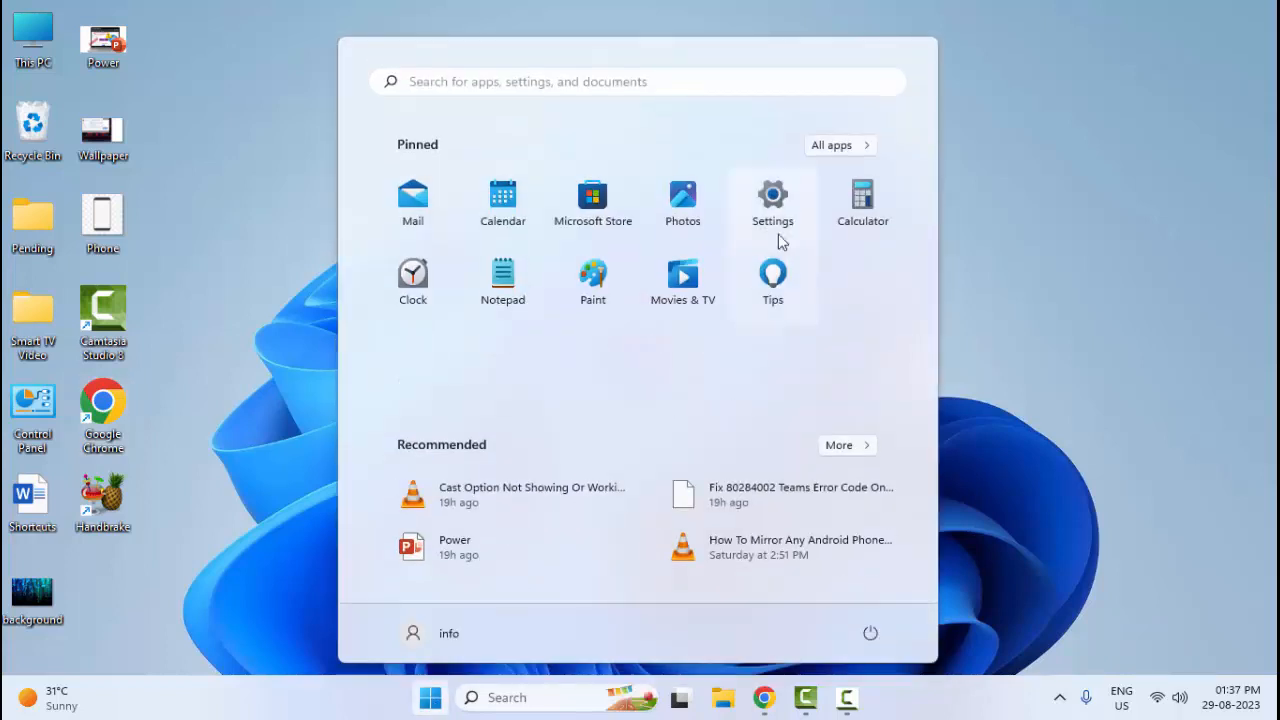
click(772, 200)
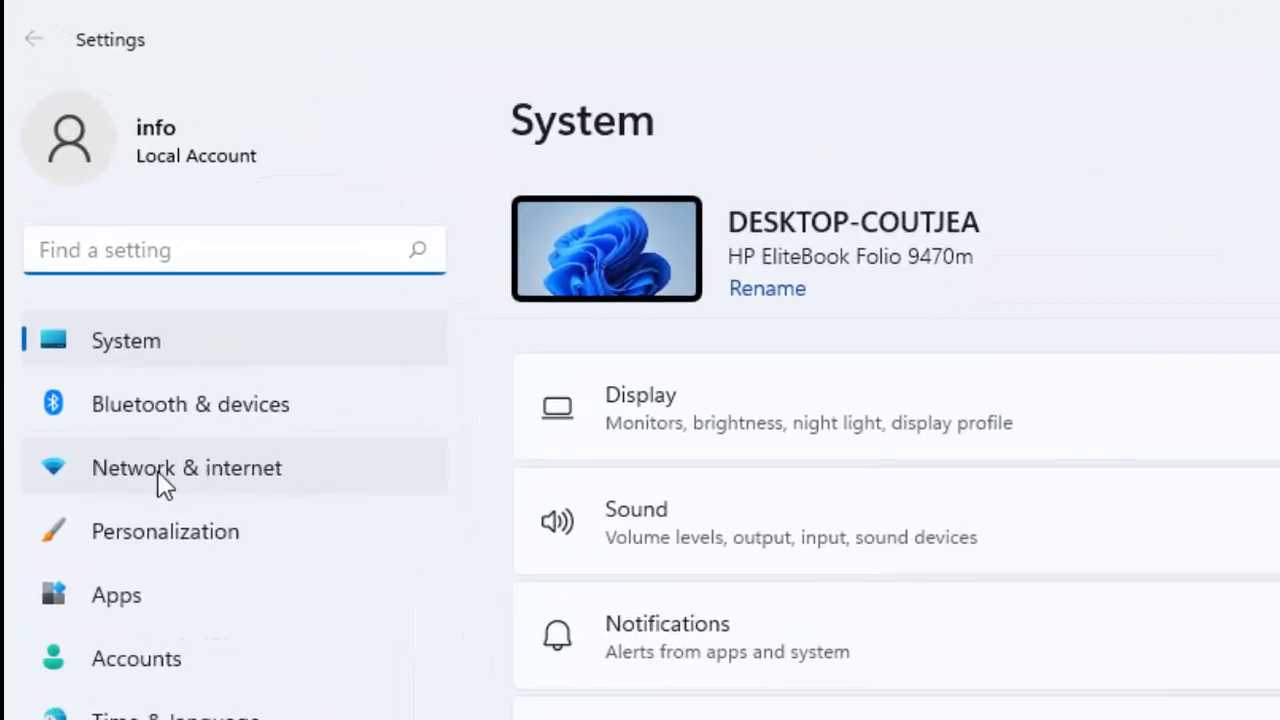
mouse_move(278, 486)
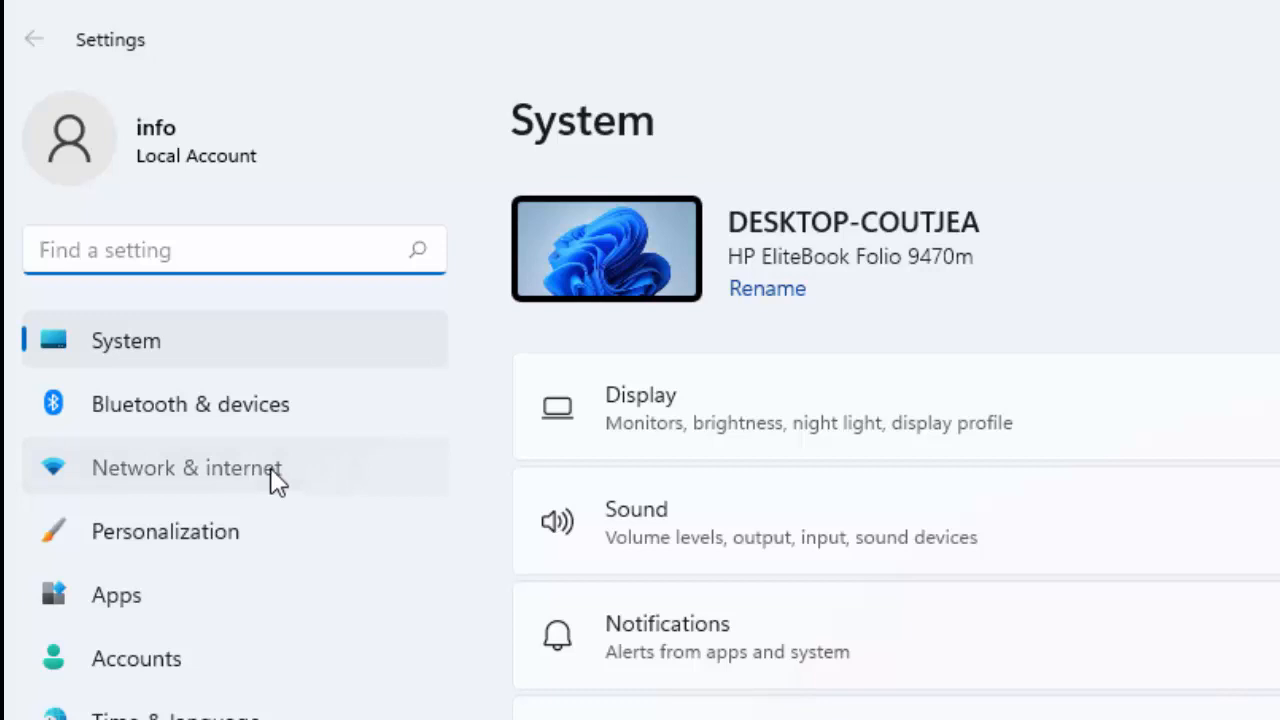
click(186, 468)
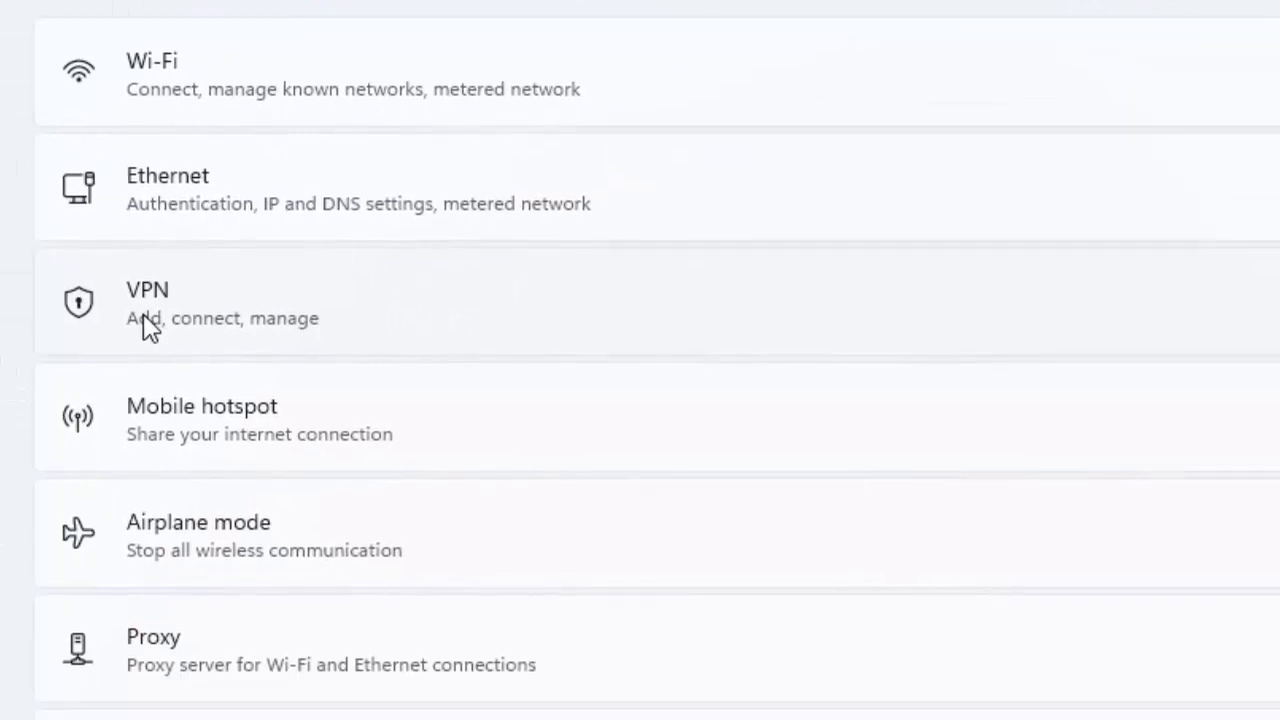
click(148, 304)
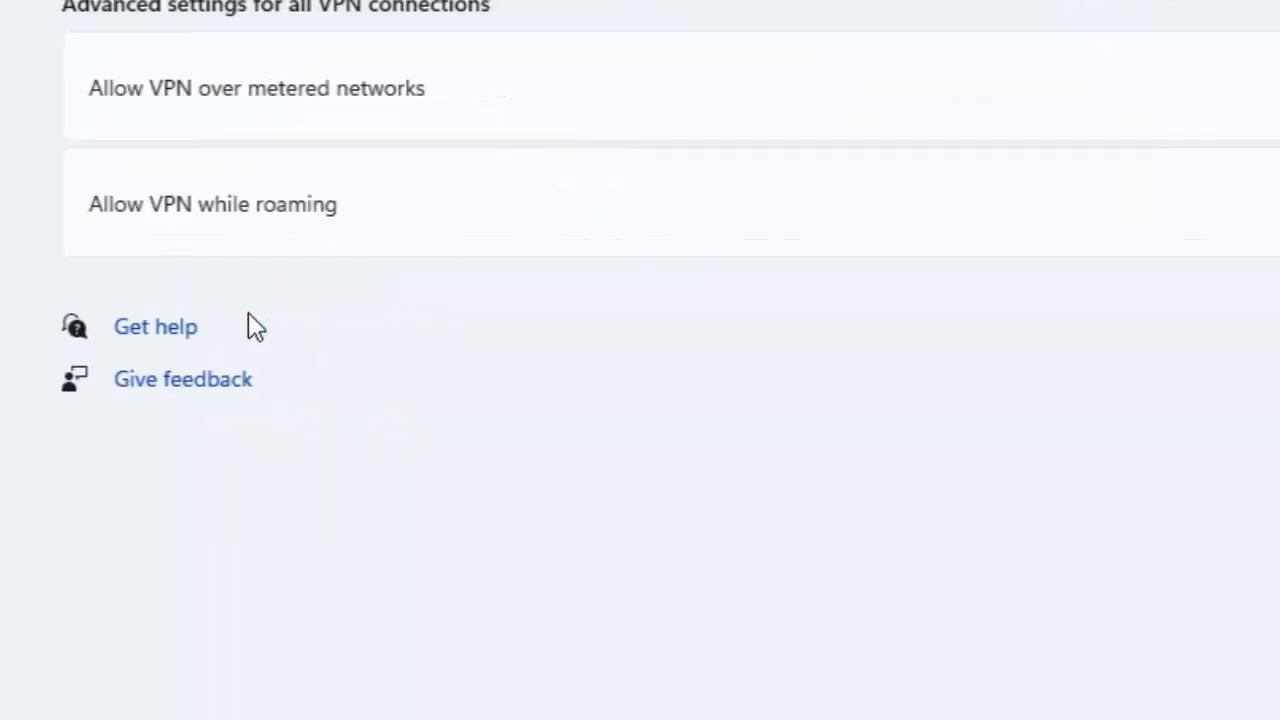
scroll(up, 3)
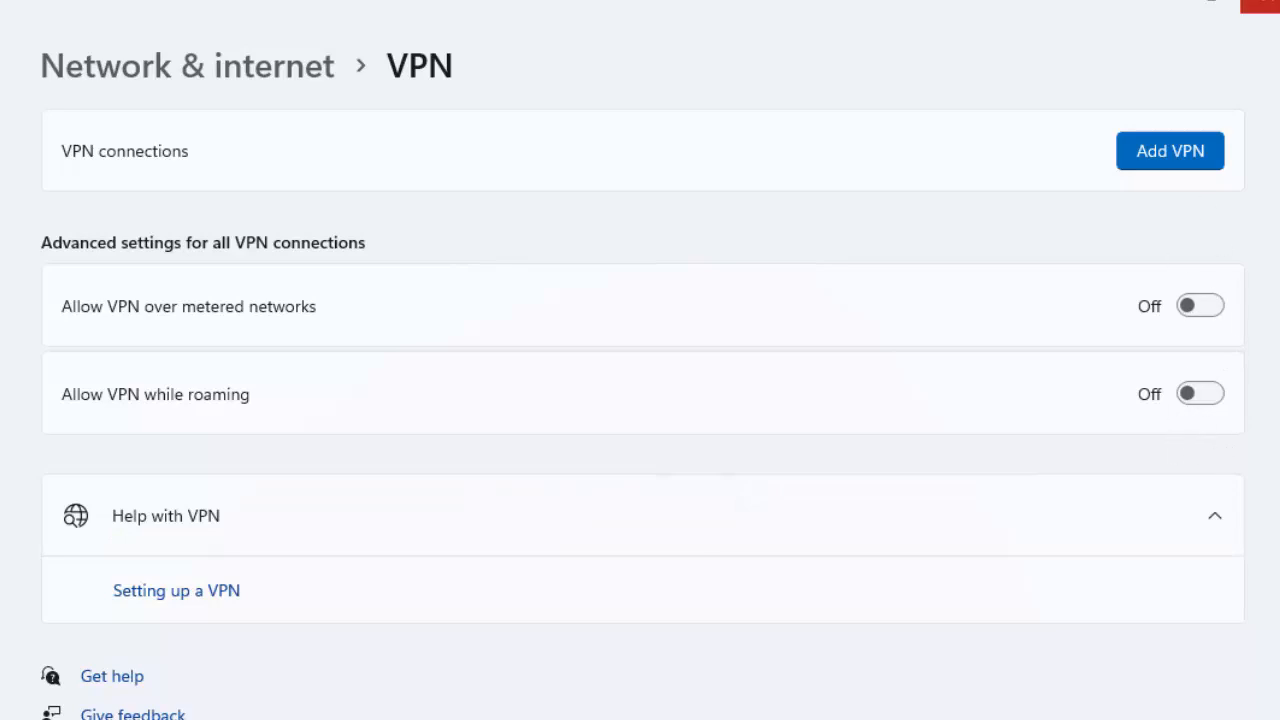
mouse_move(1064, 344)
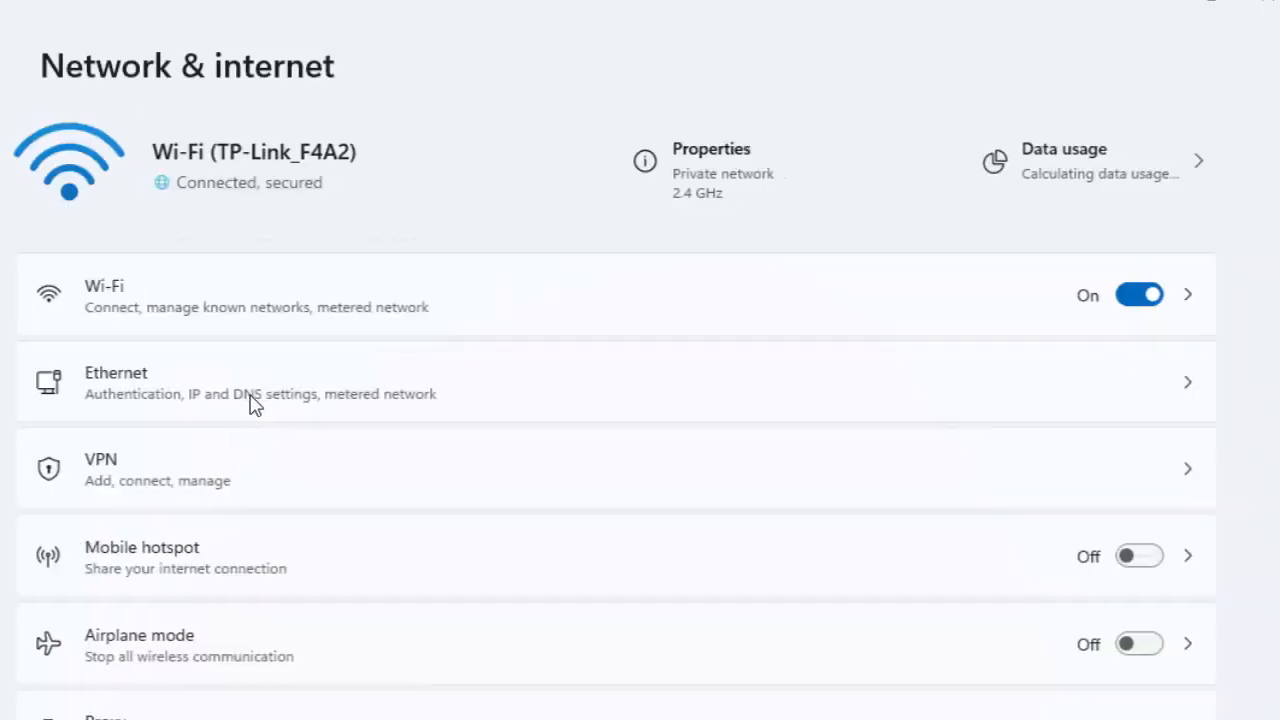
- View the Proxy page: automatic detection on, setup script and manual proxy off
scroll(down, 3)
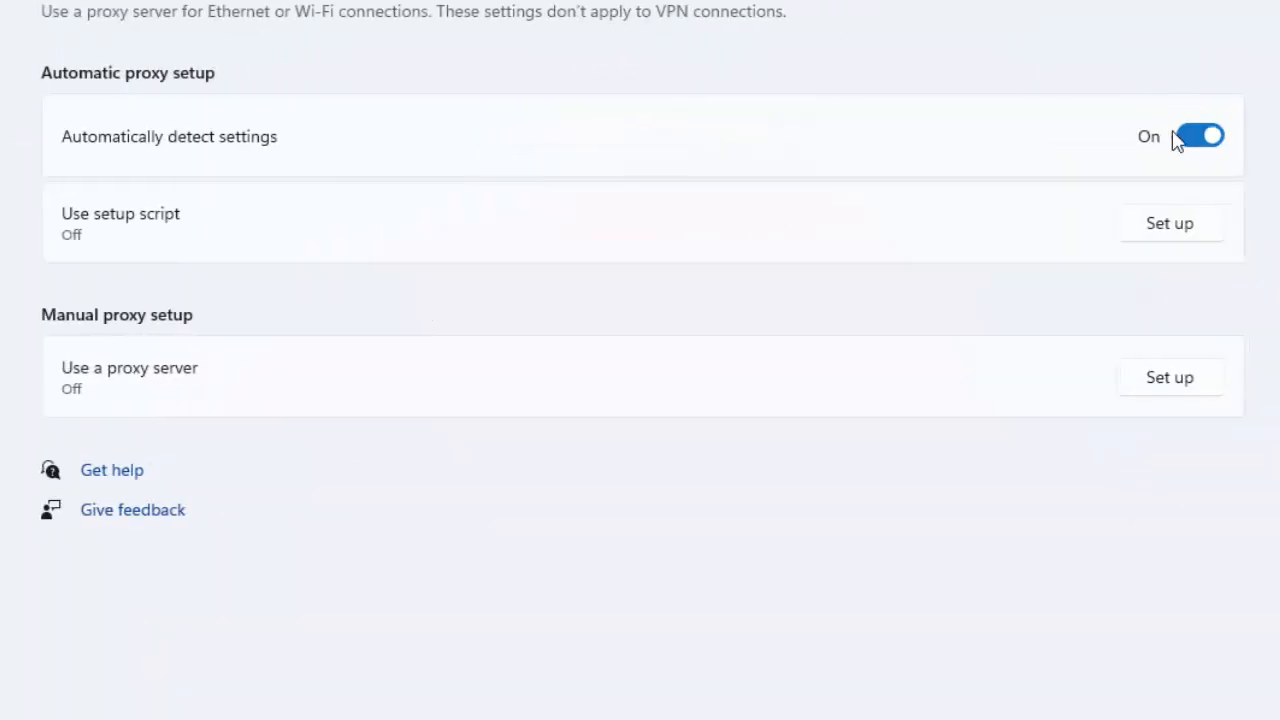
mouse_move(580, 516)
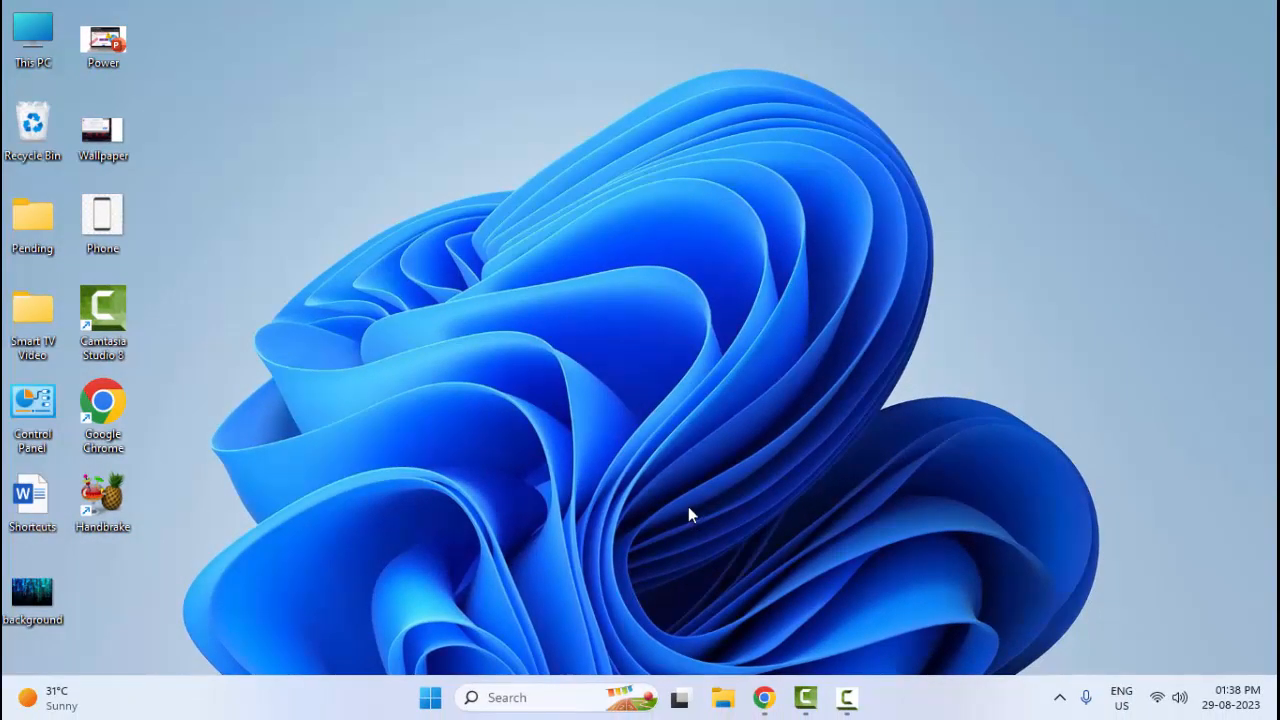
- Find 'system configuration', hide all Microsoft services in its Services list, then close it
click(430, 696)
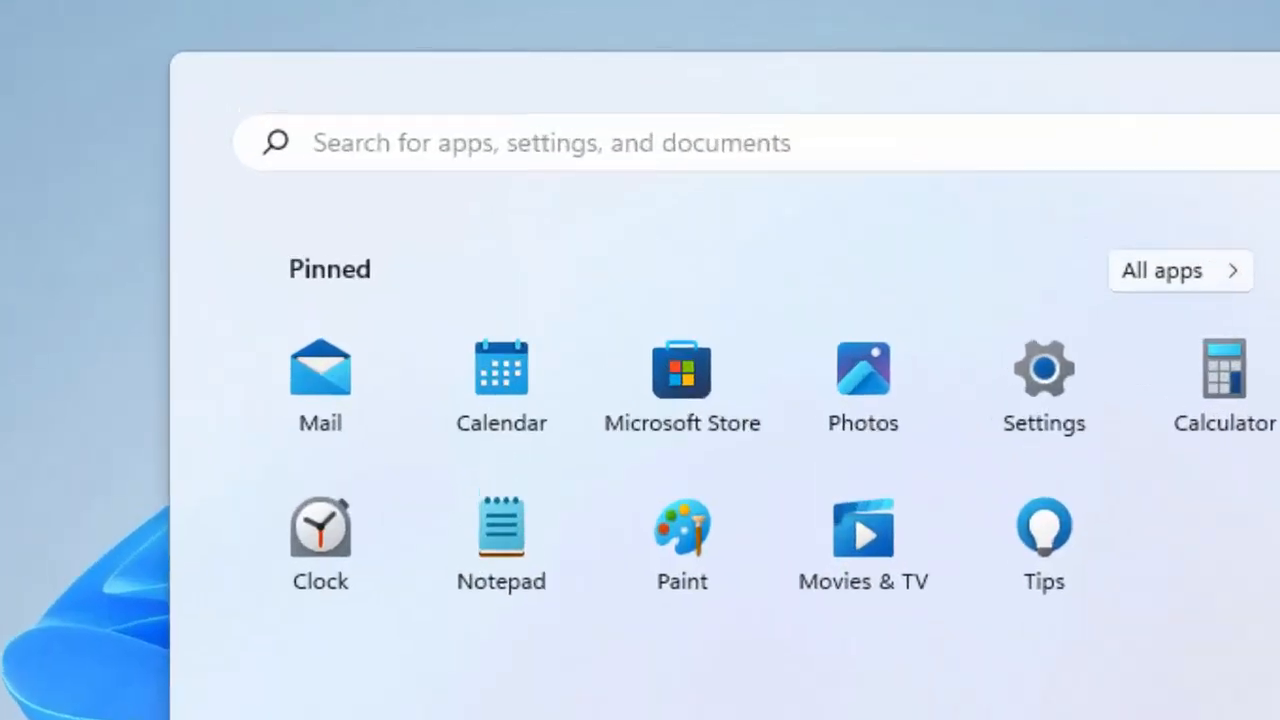
text(system configuration)
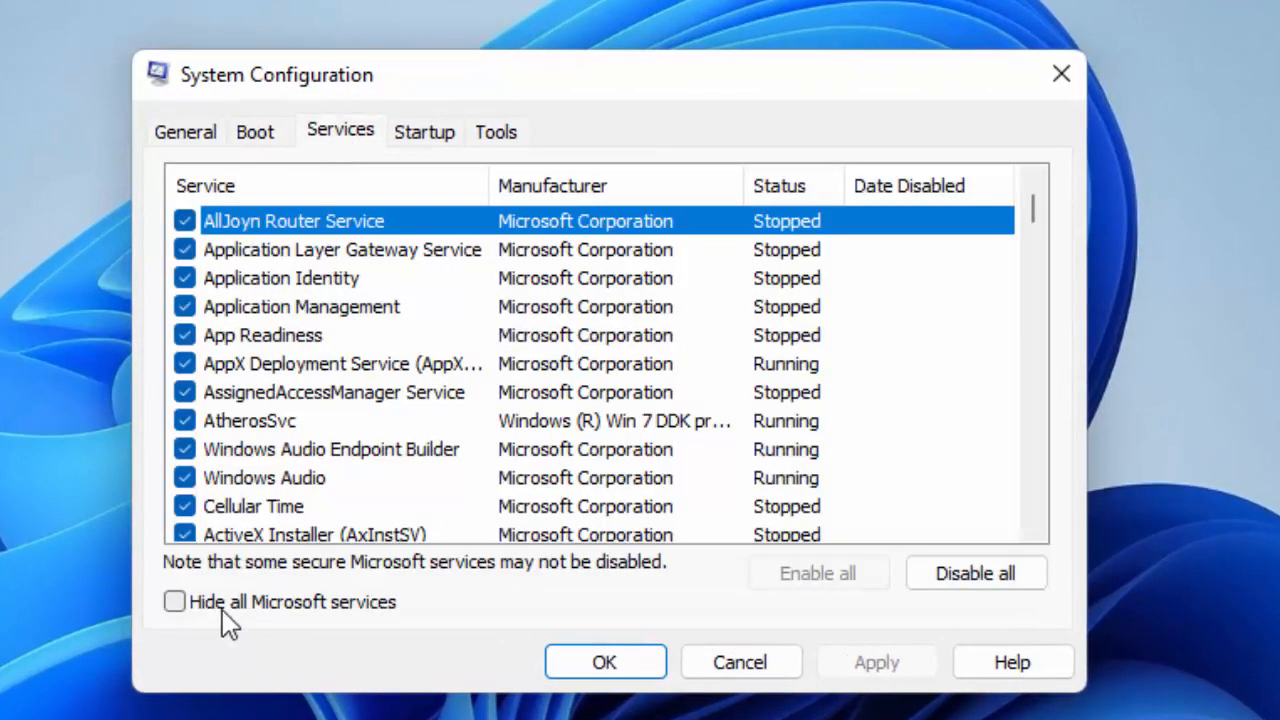
click(174, 600)
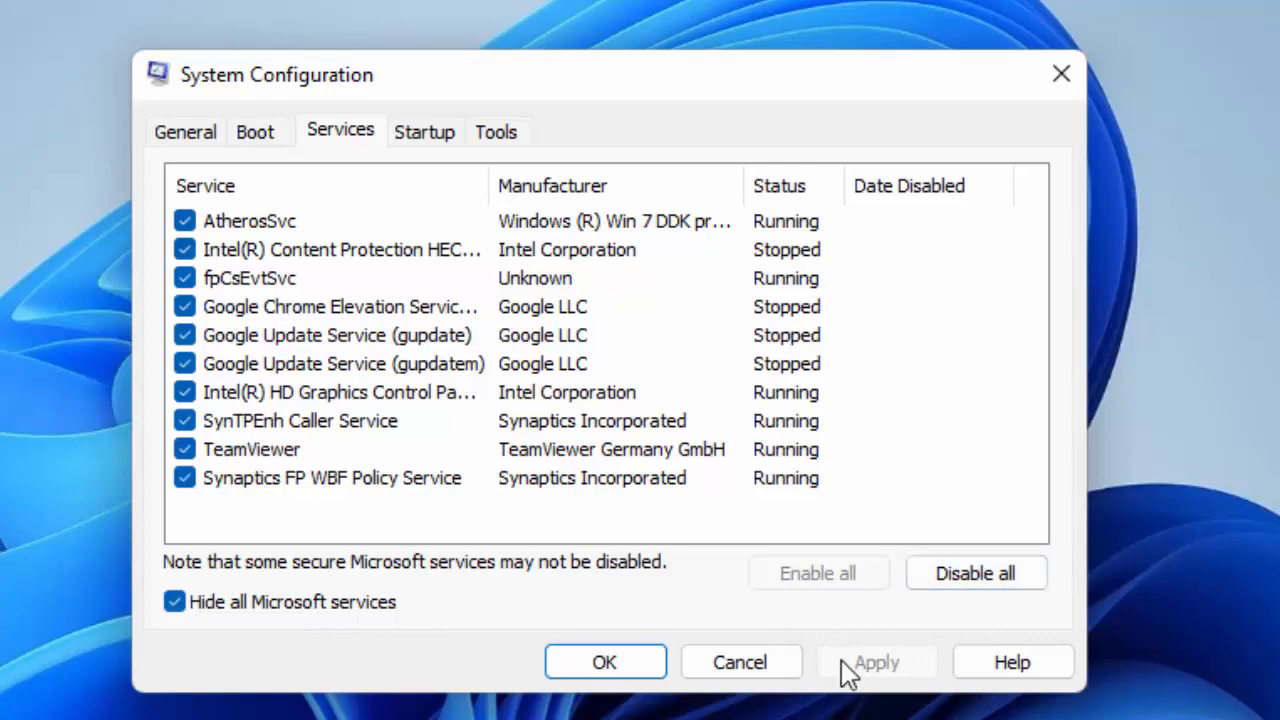
click(604, 662)
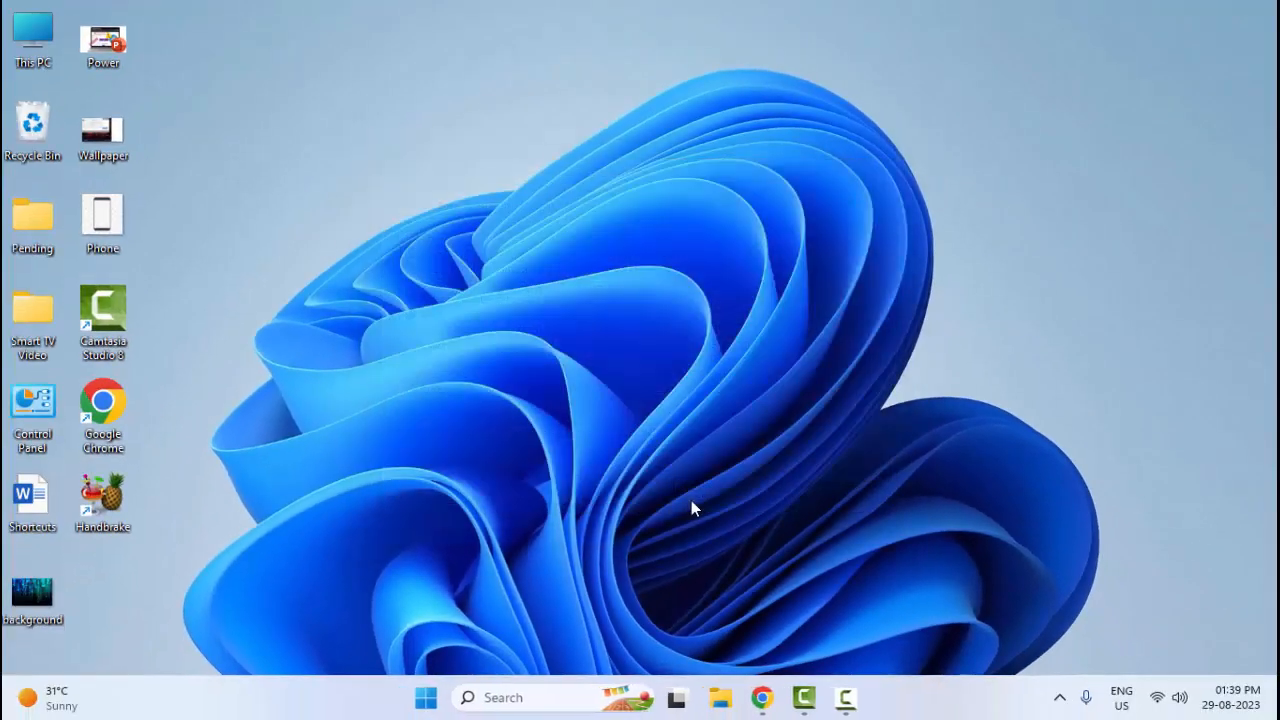
mouse_move(642, 530)
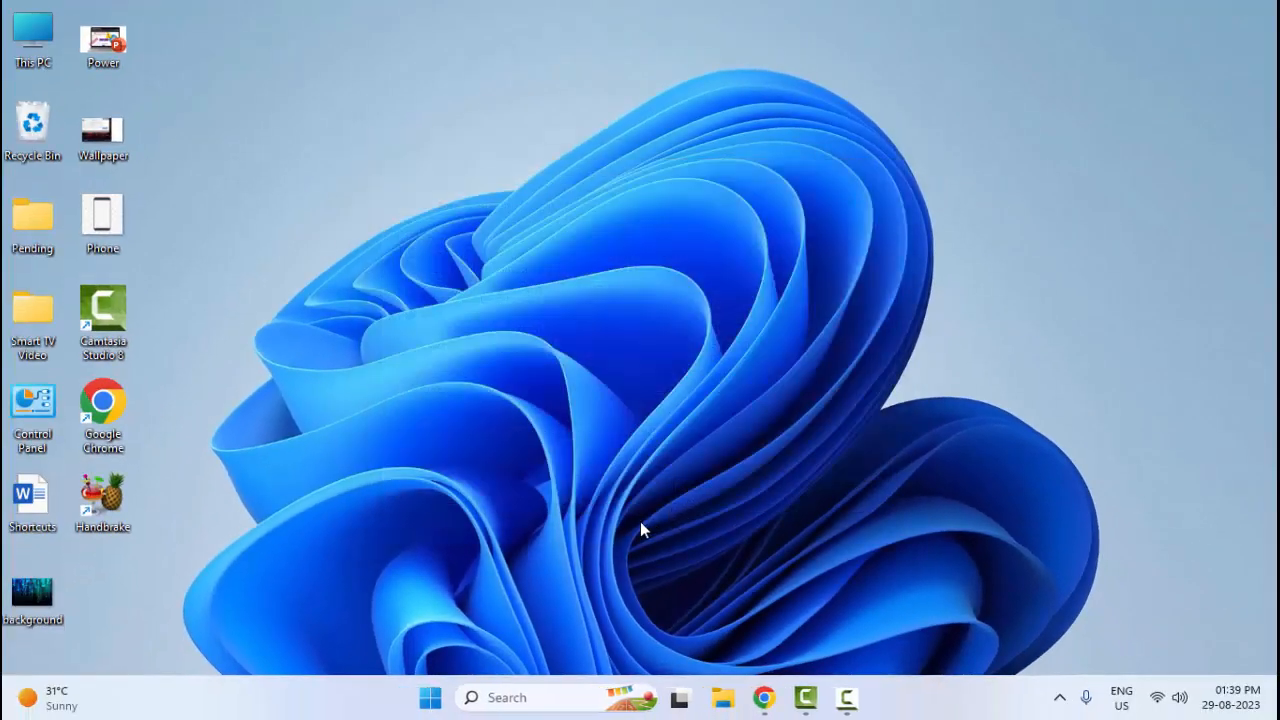
mouse_move(680, 512)
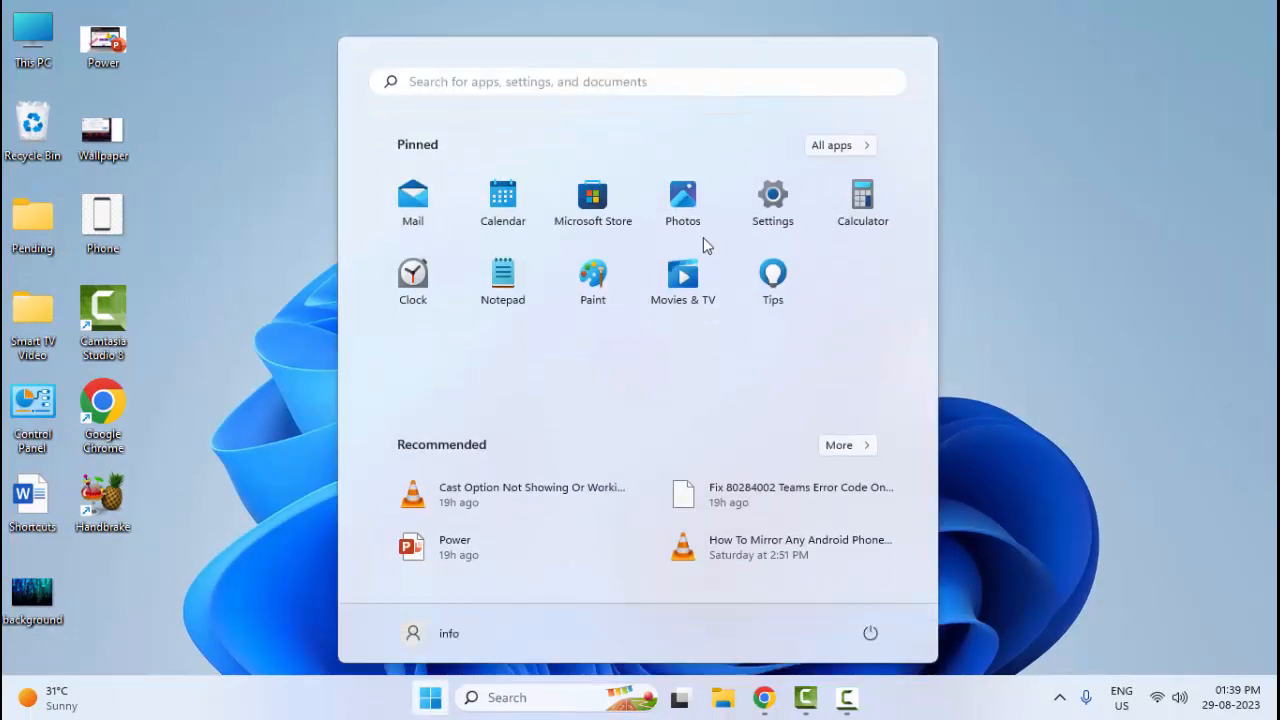
mouse_move(772, 200)
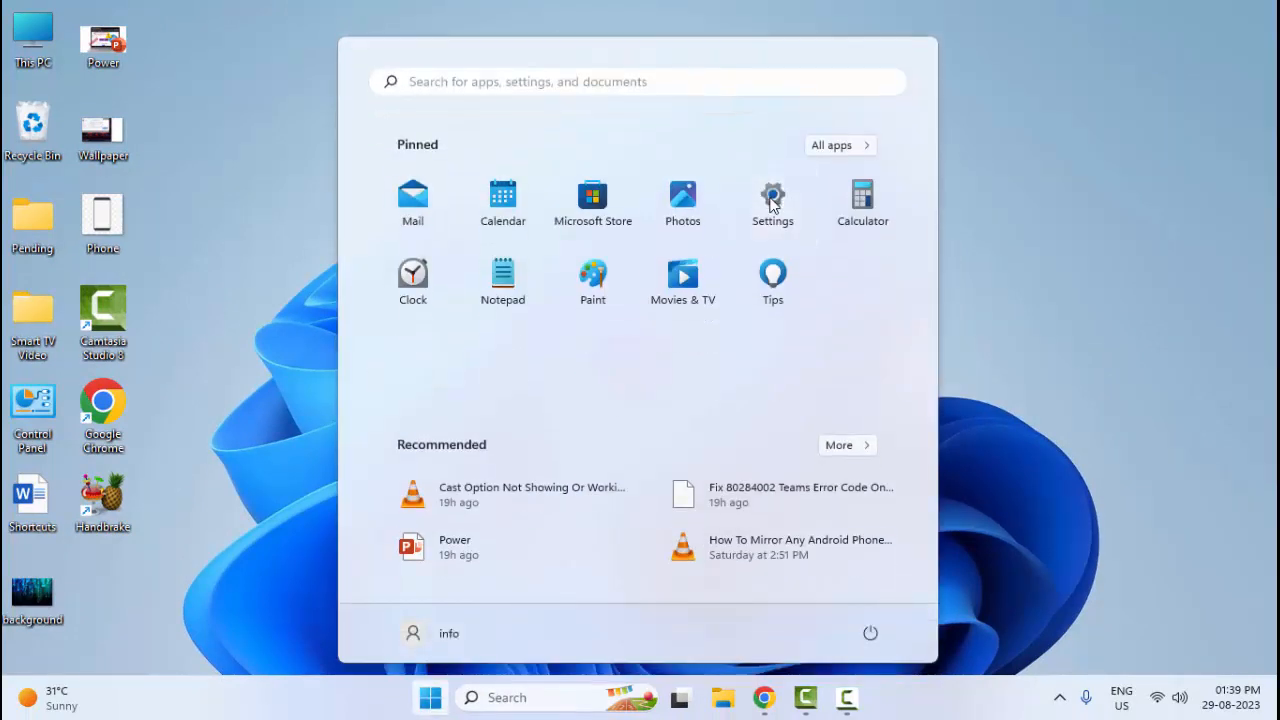
- Filter Apps & features to 'Office' and show more choices for Microsoft 365 (Office)
click(772, 200)
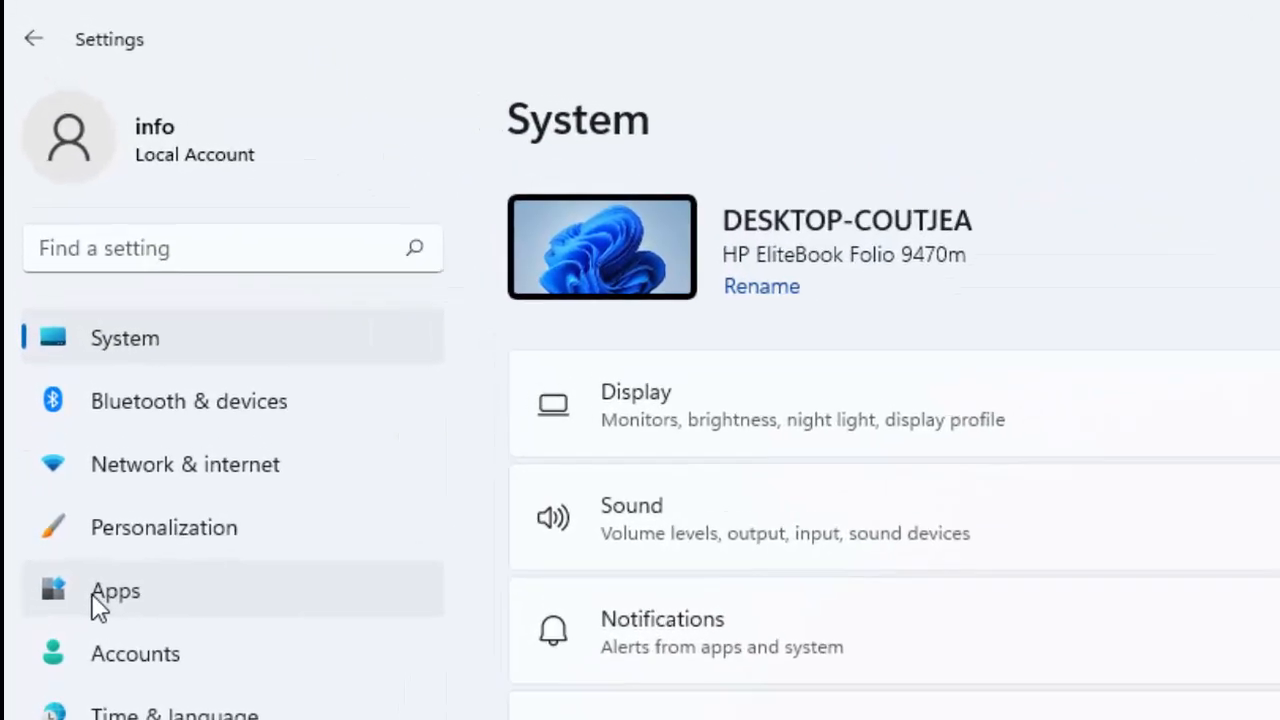
click(116, 590)
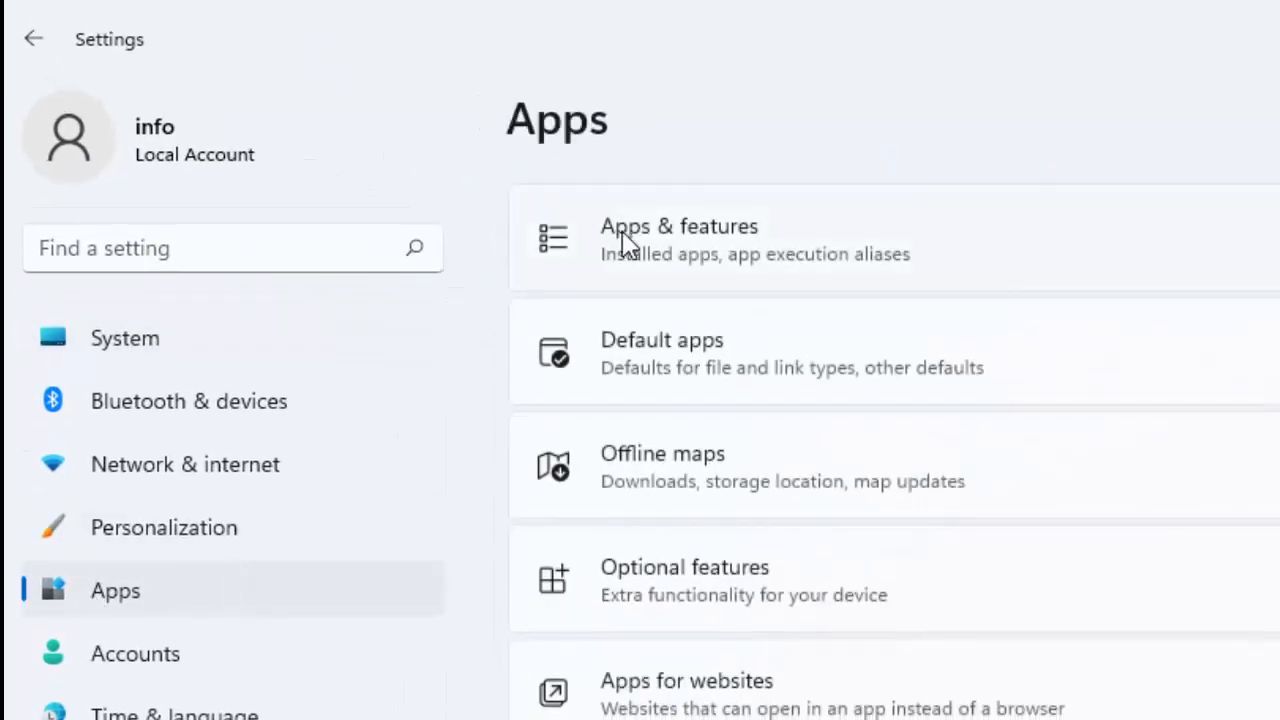
mouse_move(710, 252)
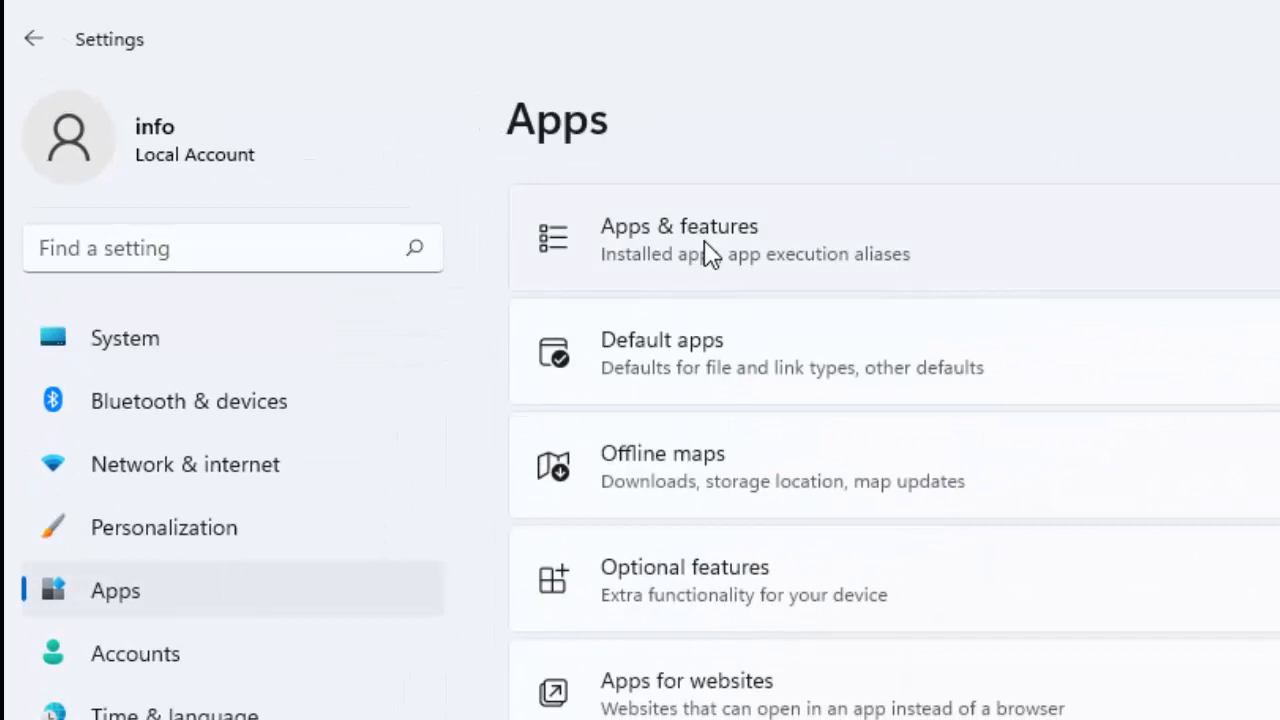
click(680, 240)
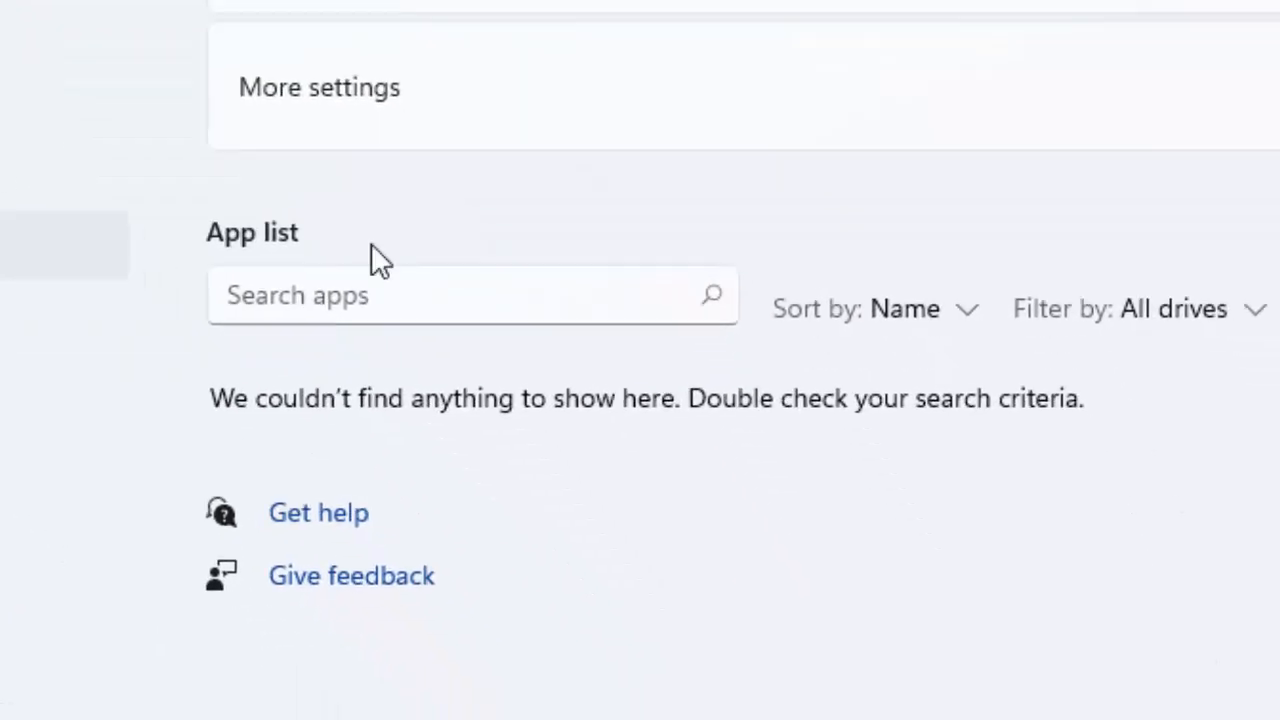
click(470, 296)
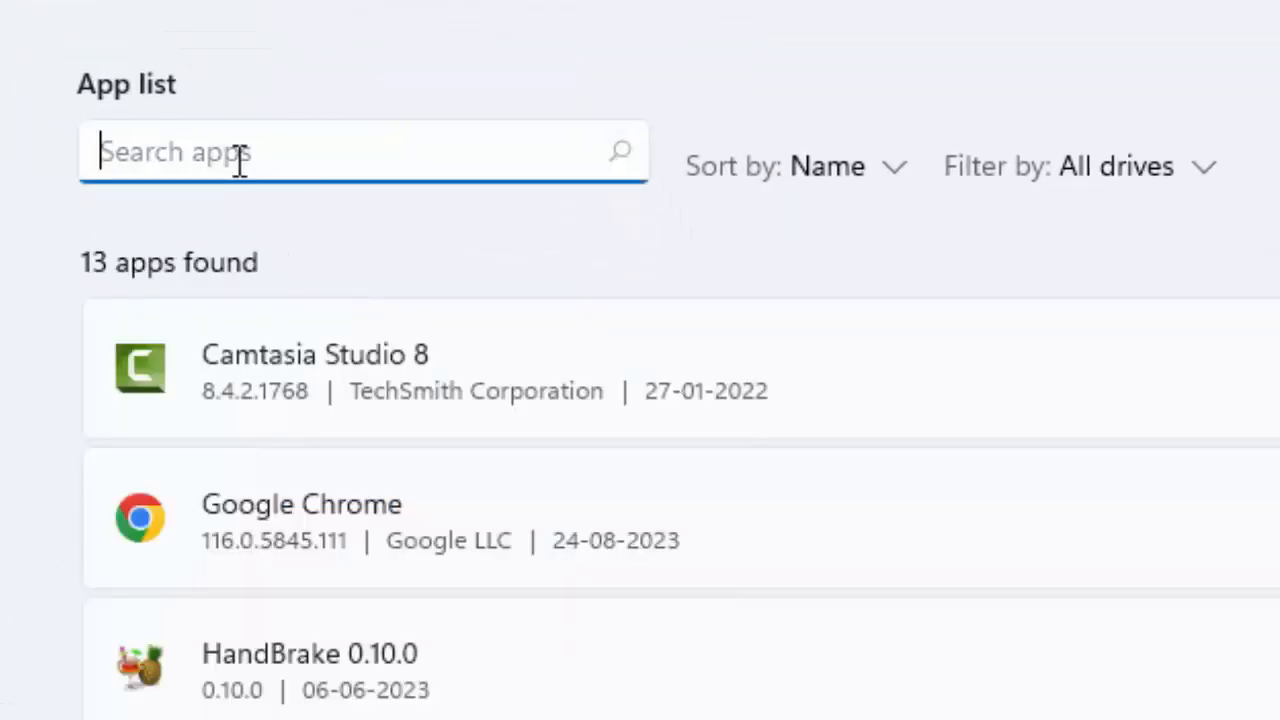
text(Office)
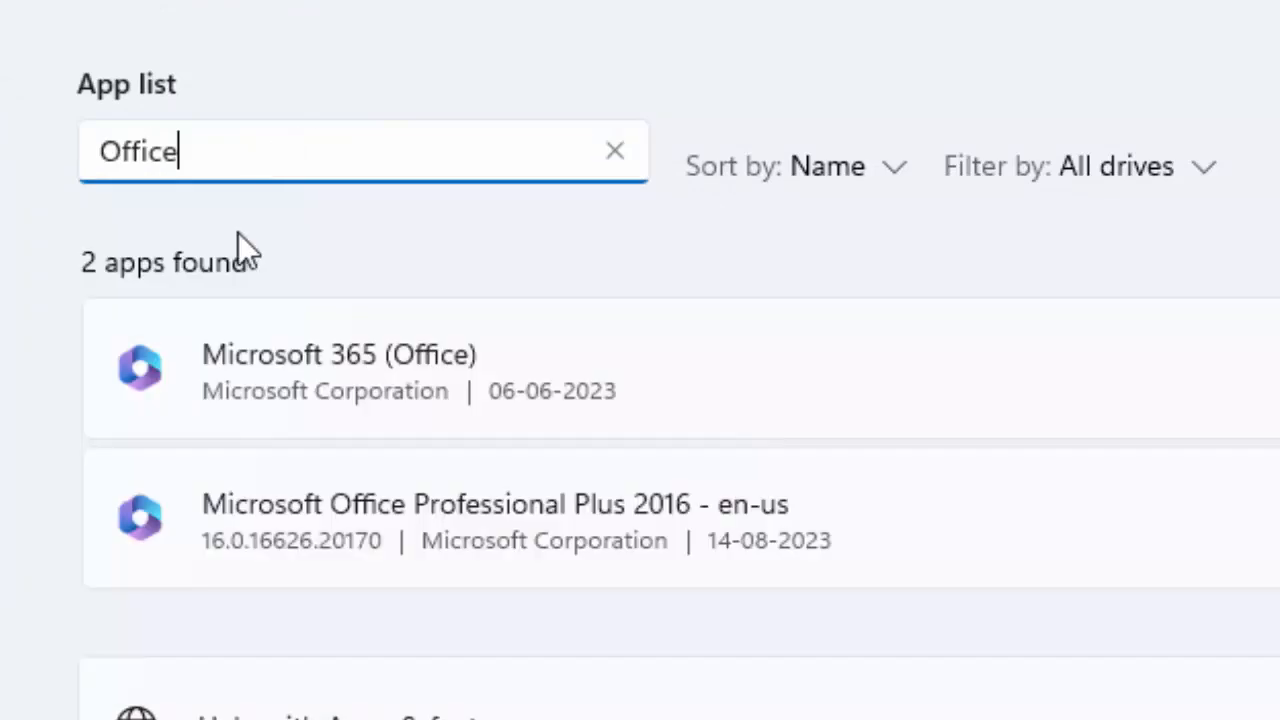
mouse_move(384, 418)
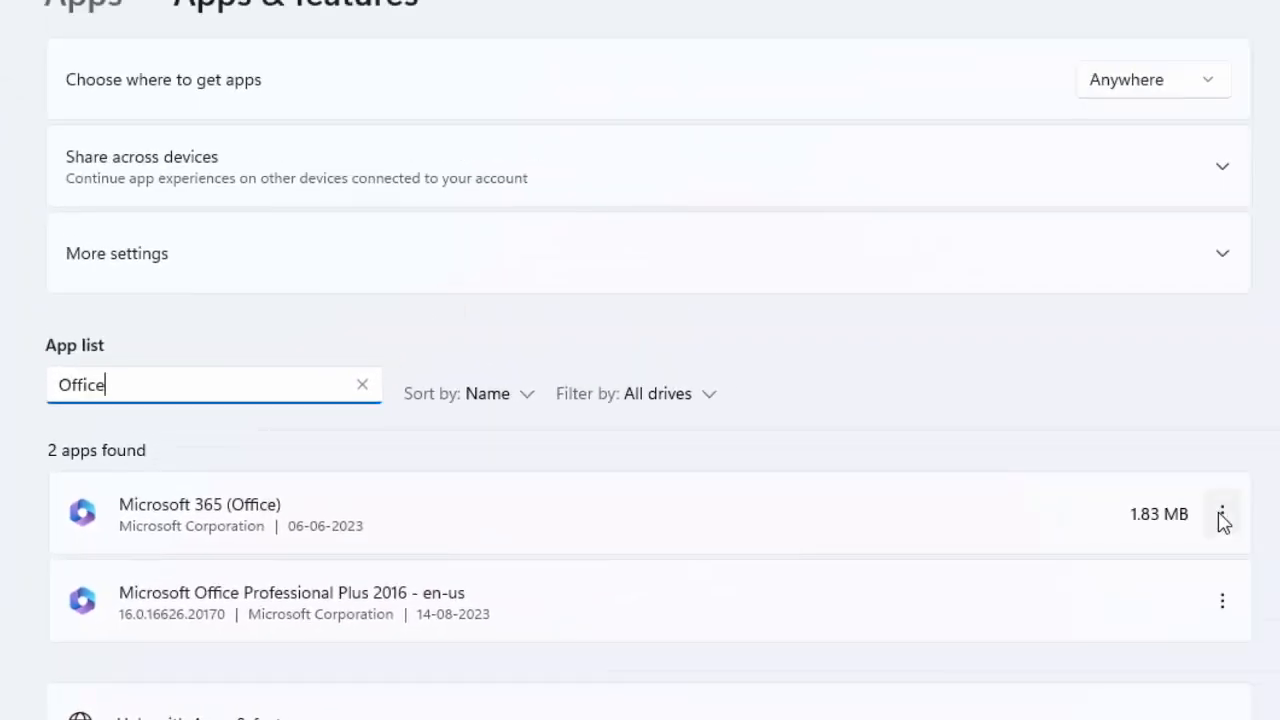
mouse_move(150, 616)
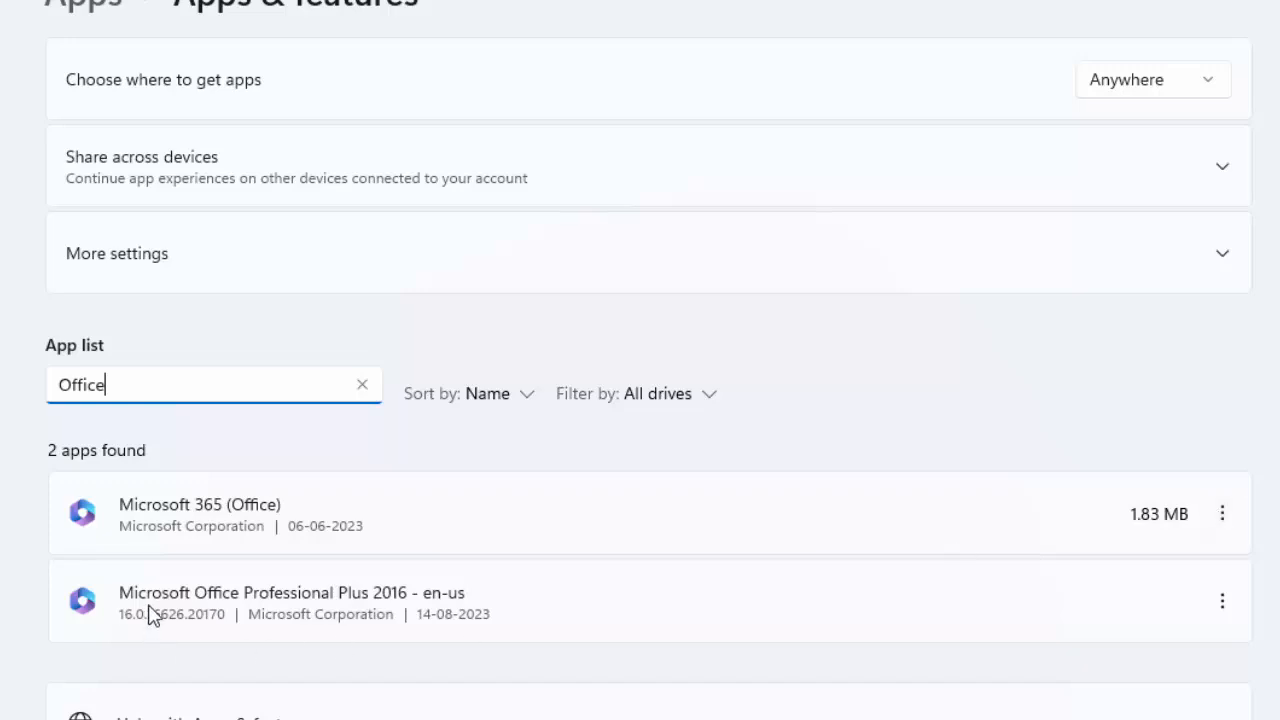
mouse_move(242, 612)
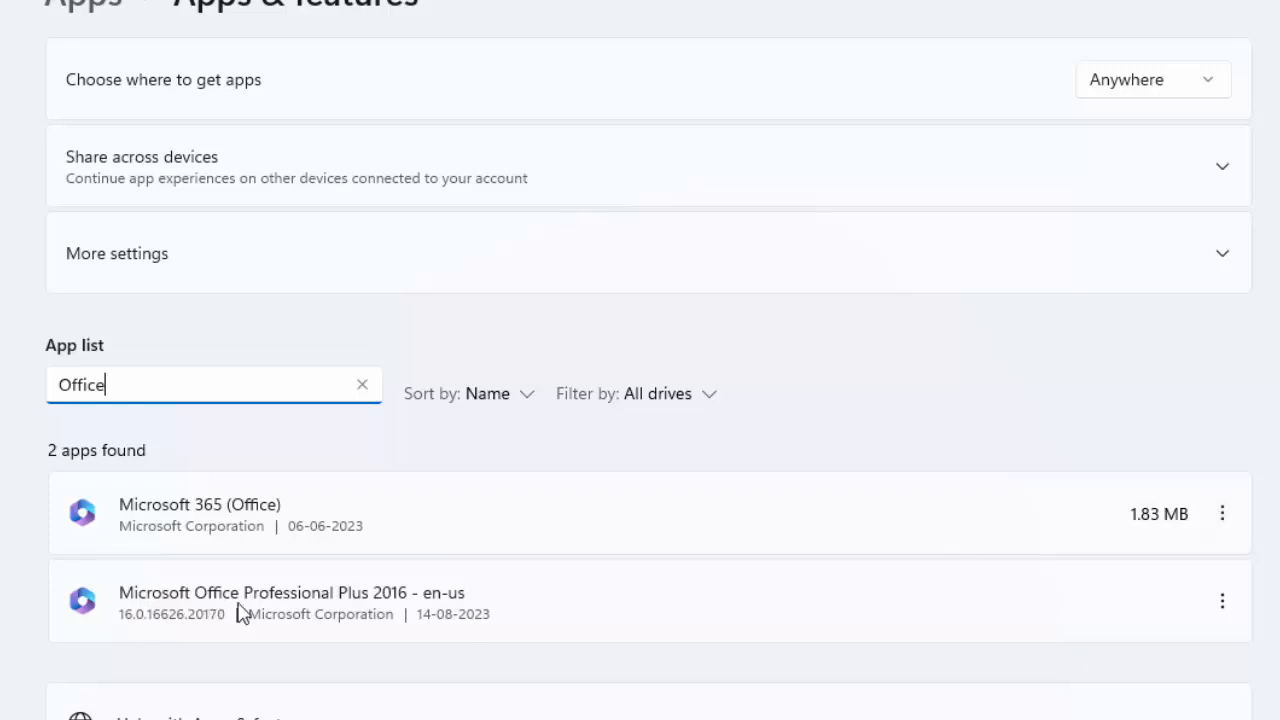
mouse_move(462, 612)
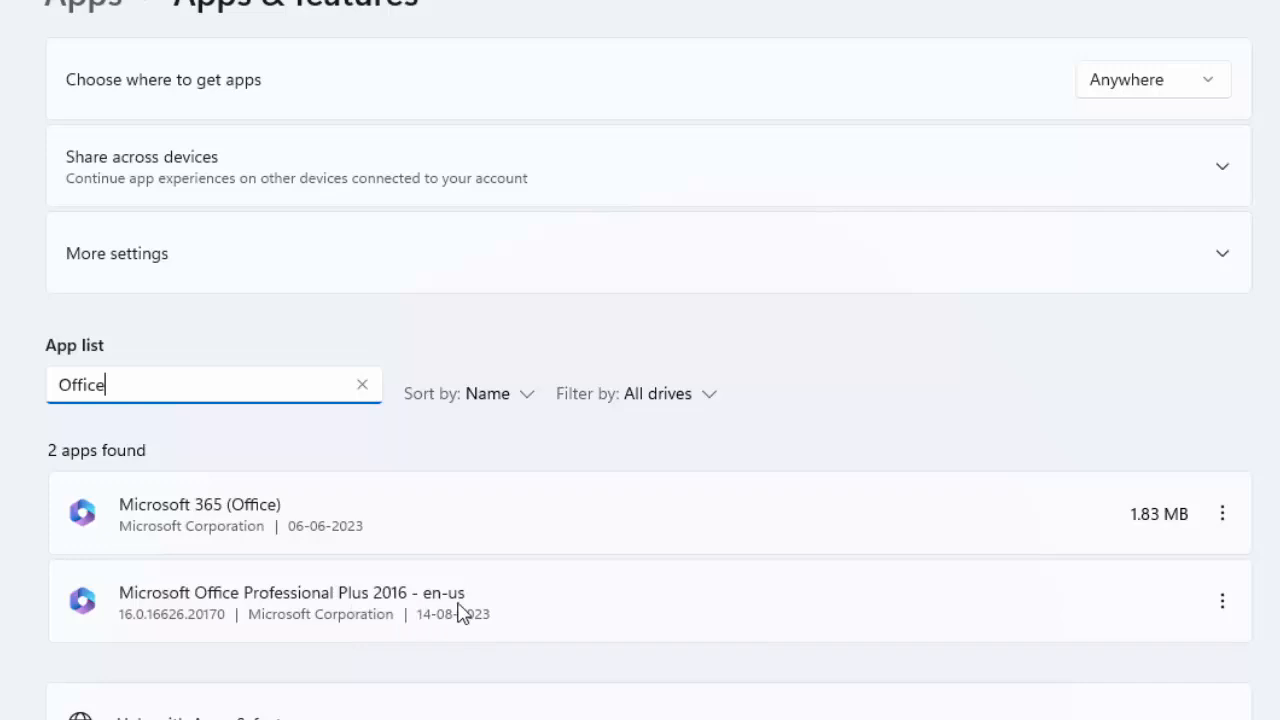
click(1222, 512)
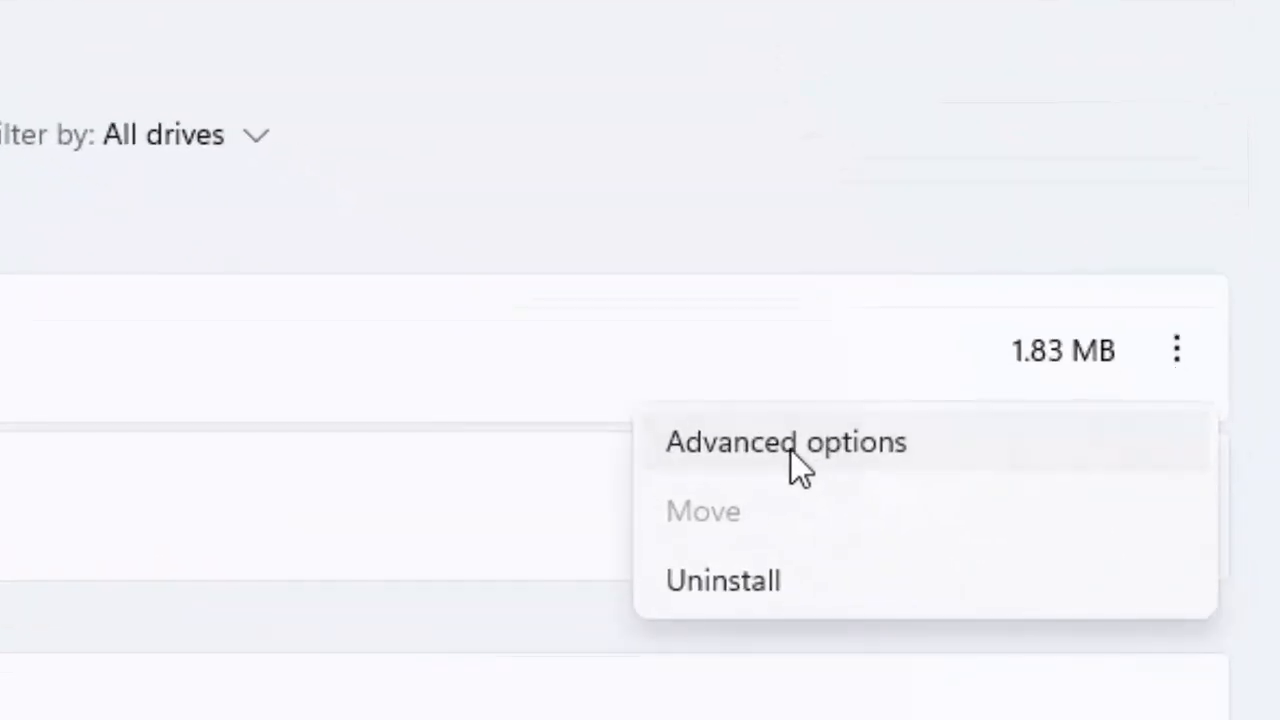
- Reset Microsoft 365 (Office) from its Advanced options and return to the 13-app list
click(786, 442)
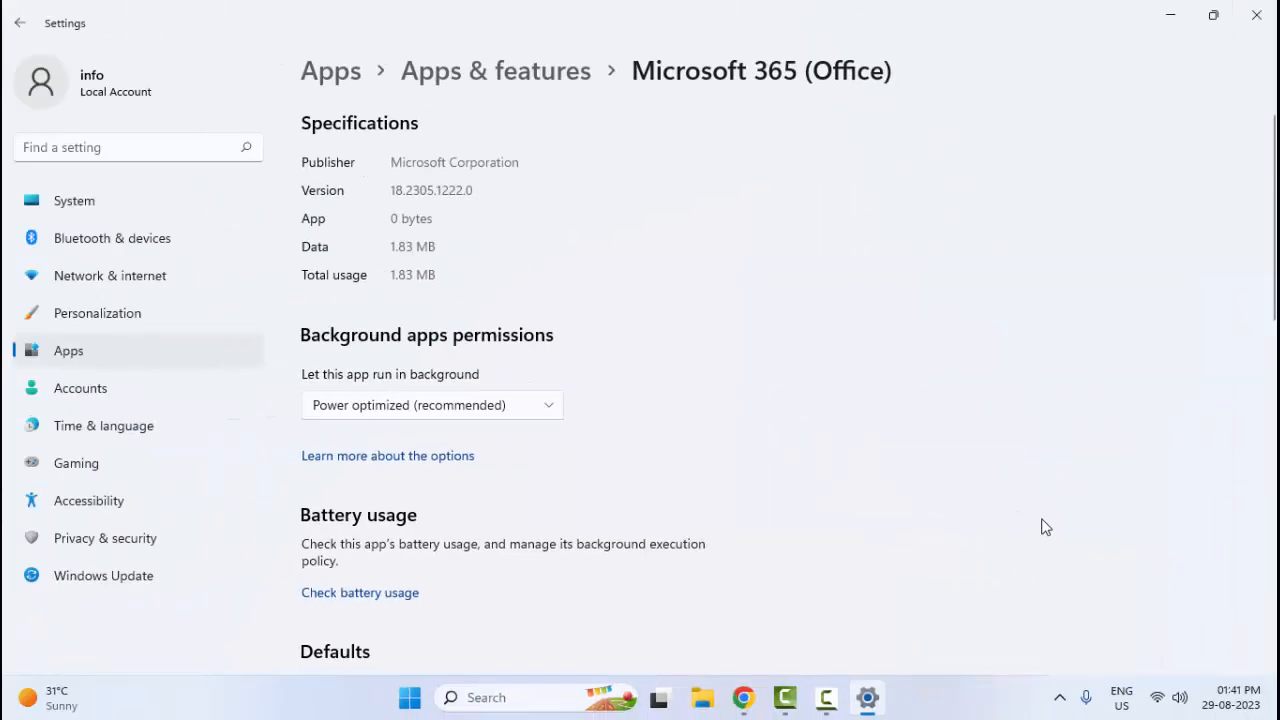
scroll(down, 3)
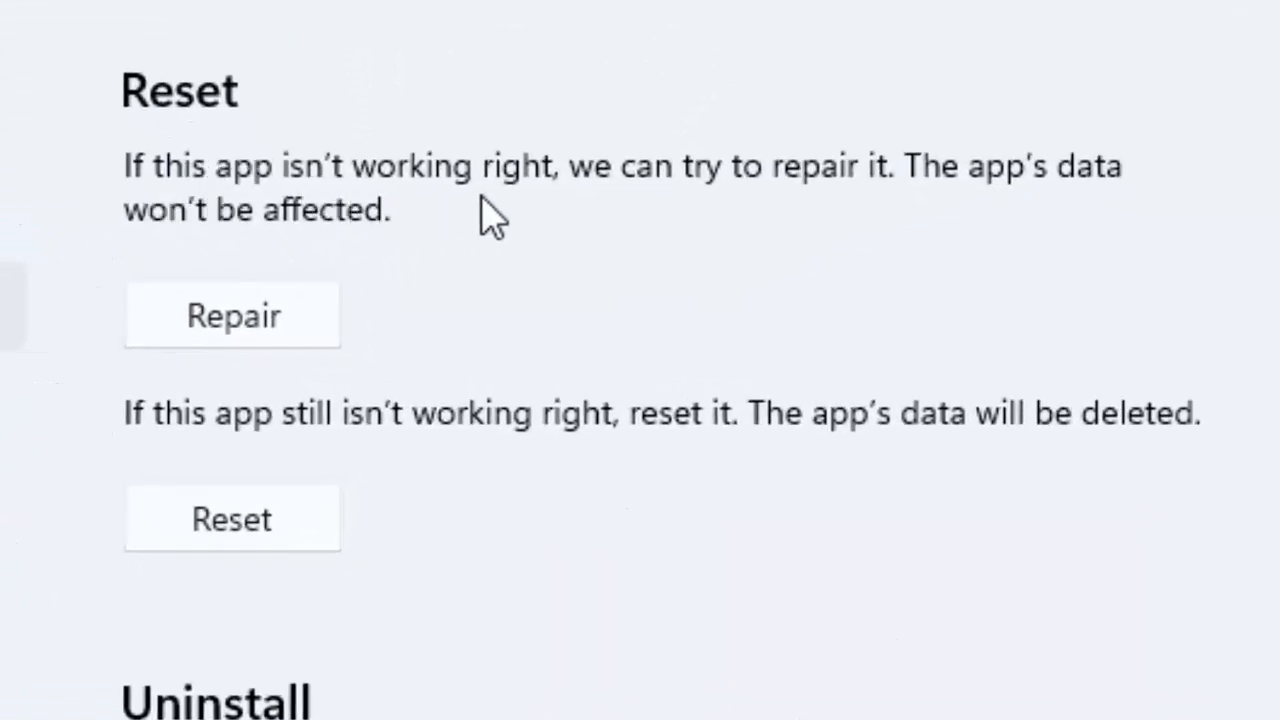
mouse_move(990, 216)
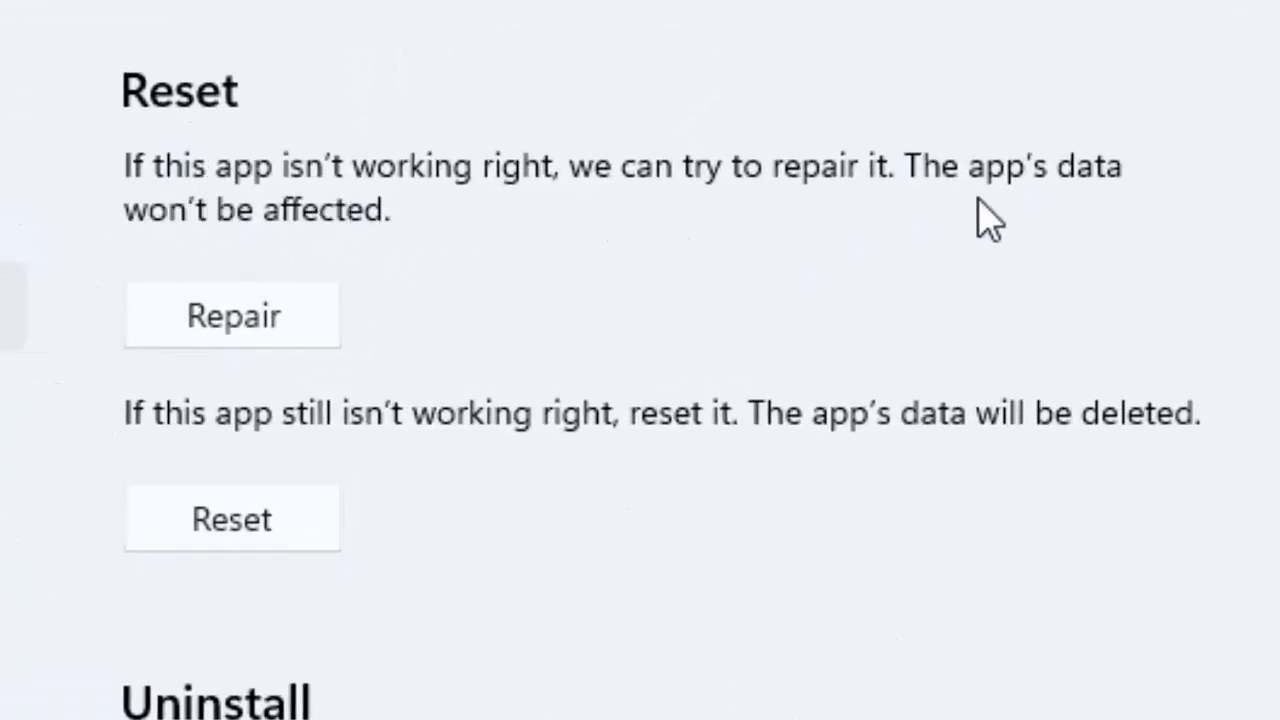
mouse_move(260, 356)
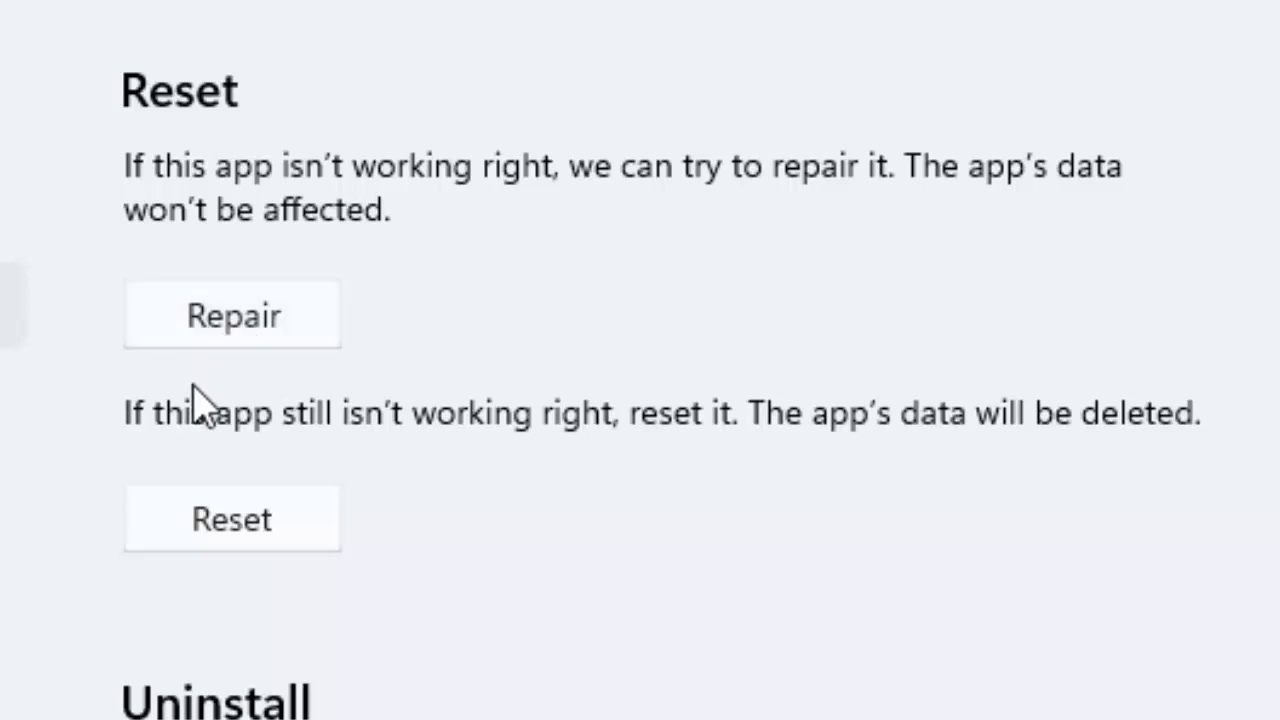
mouse_move(236, 464)
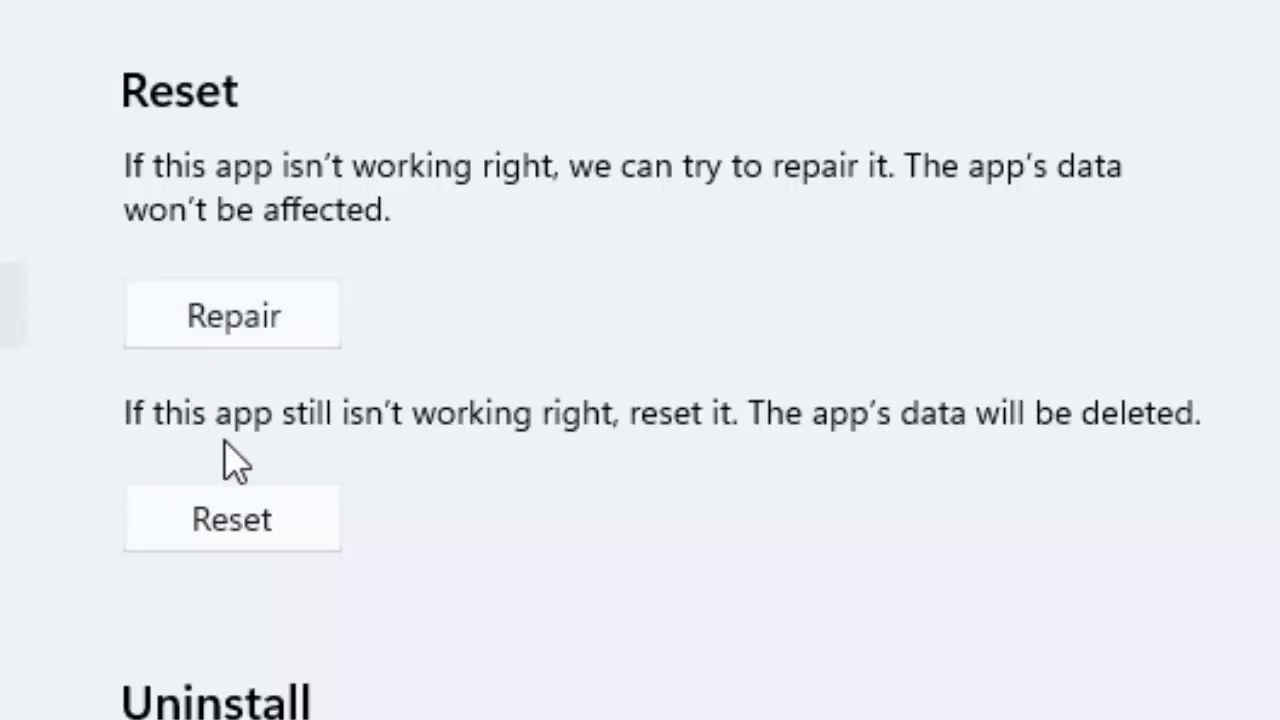
mouse_move(716, 480)
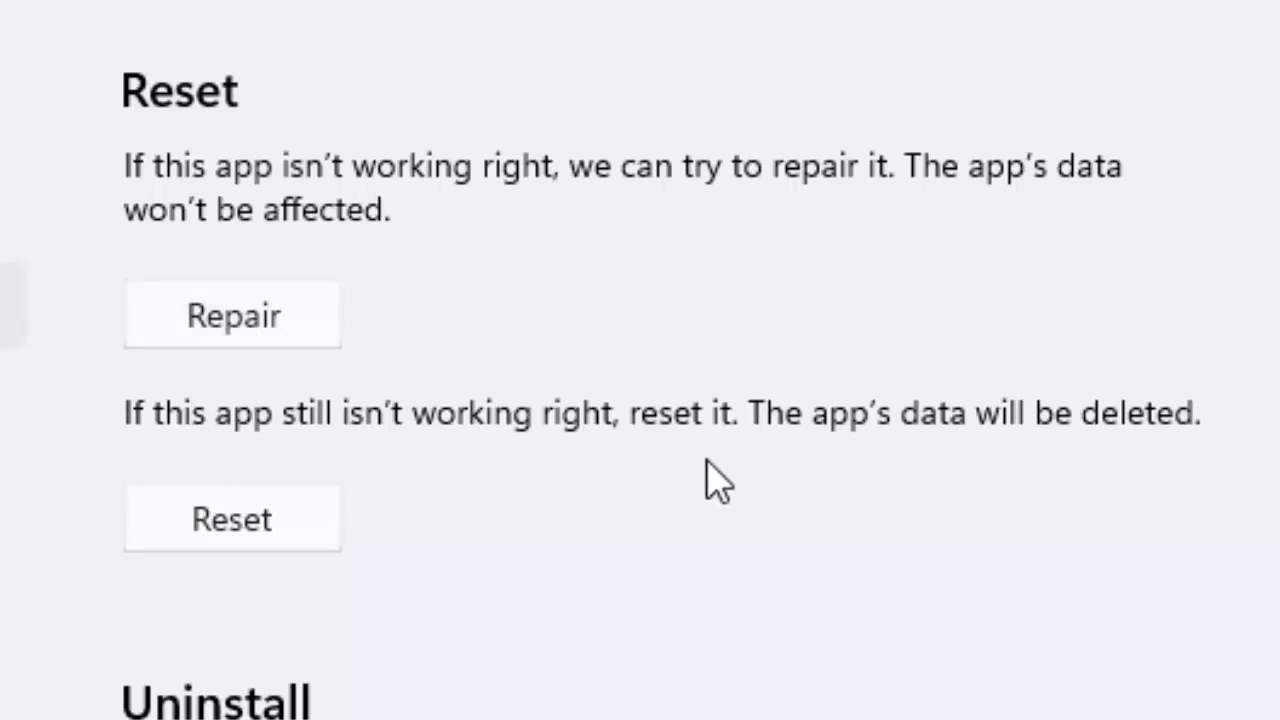
mouse_move(624, 486)
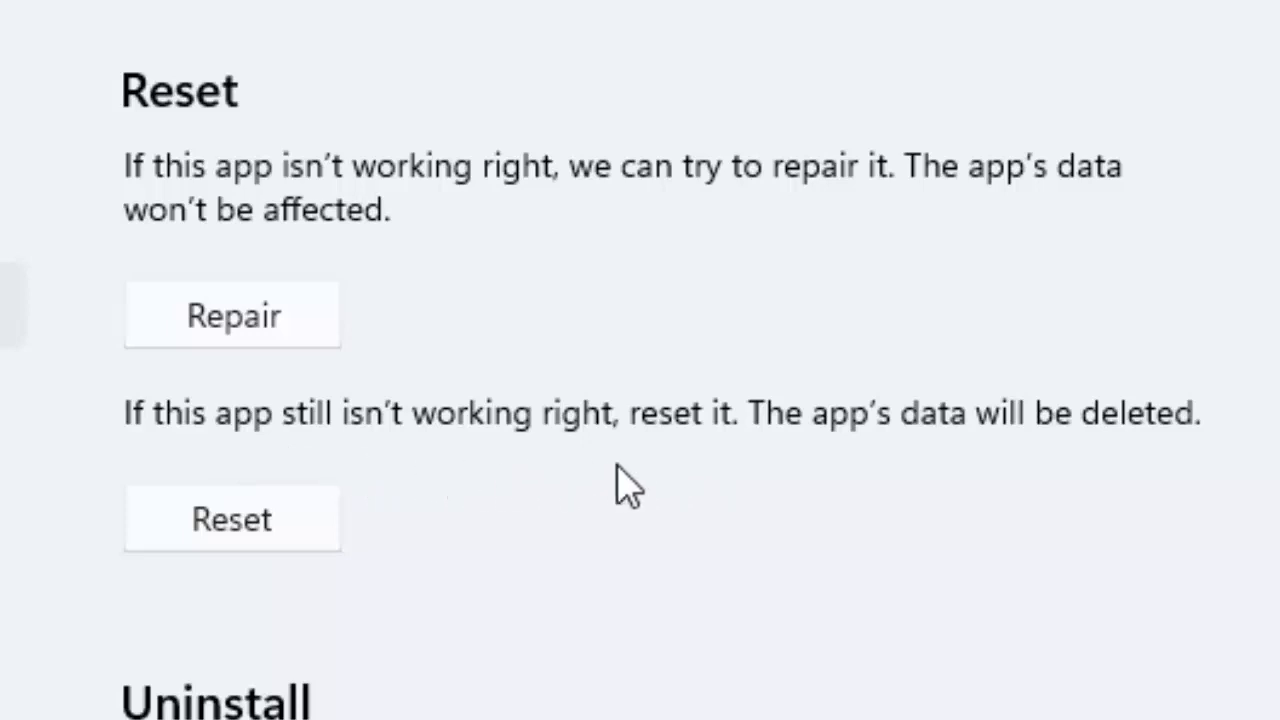
mouse_move(1058, 480)
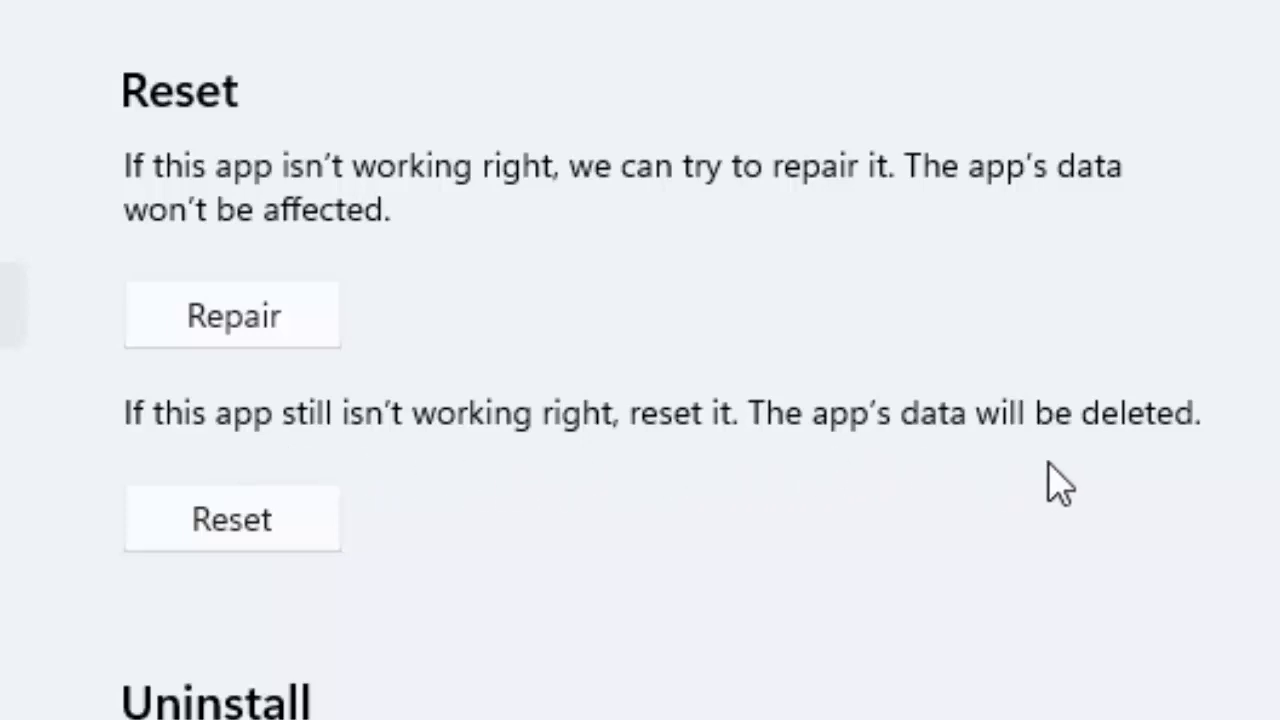
click(232, 520)
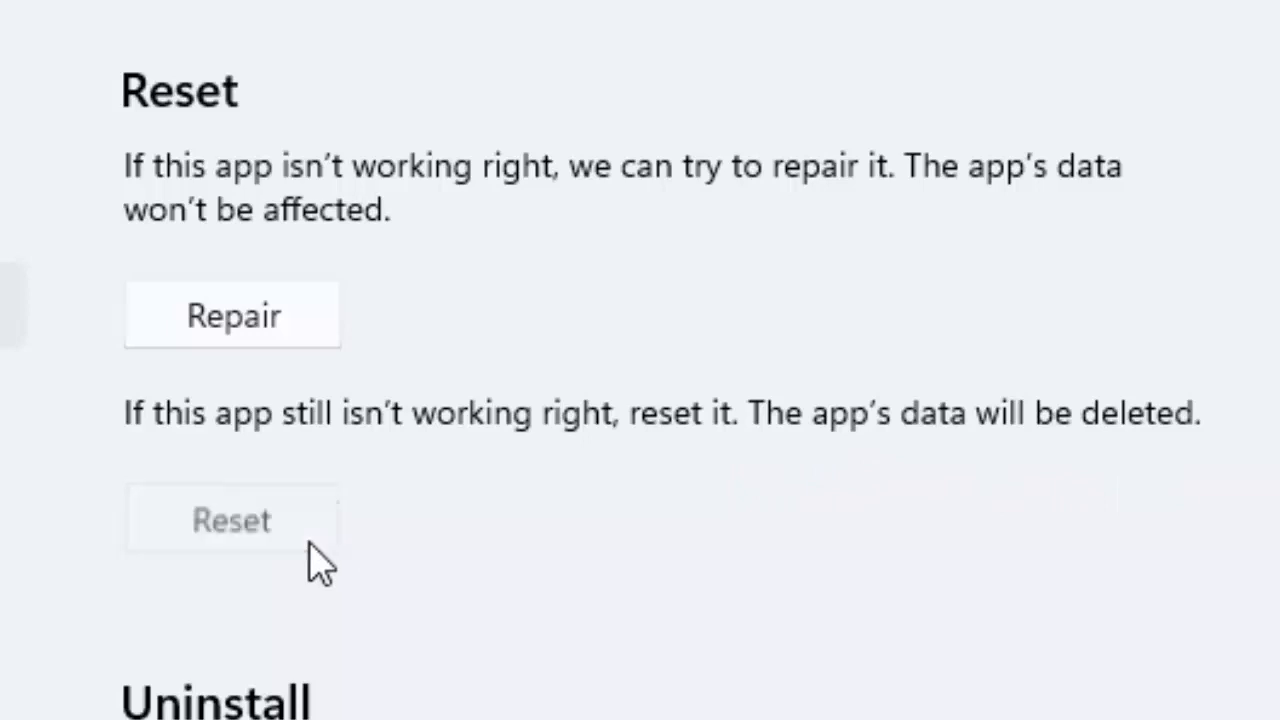
click(232, 520)
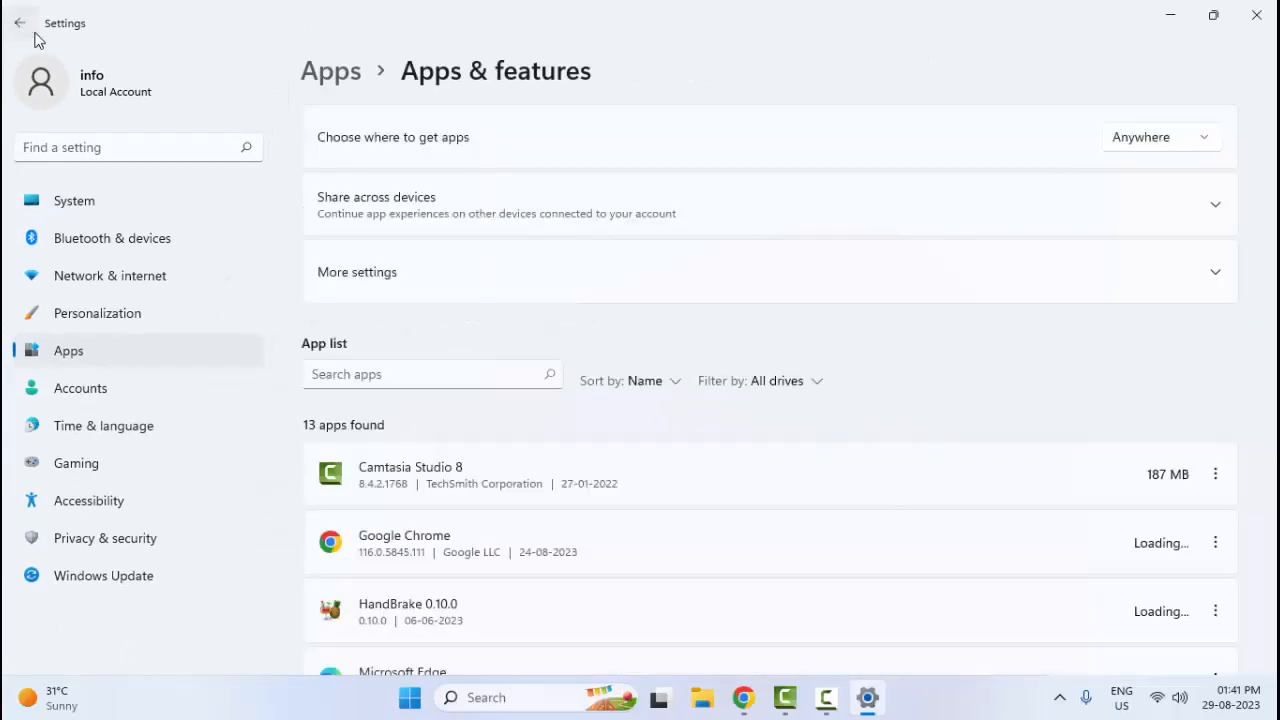
- Search 'office', view Office Professional Plus 2016's Quick/Online Repair prompt, then cancel it
click(432, 374)
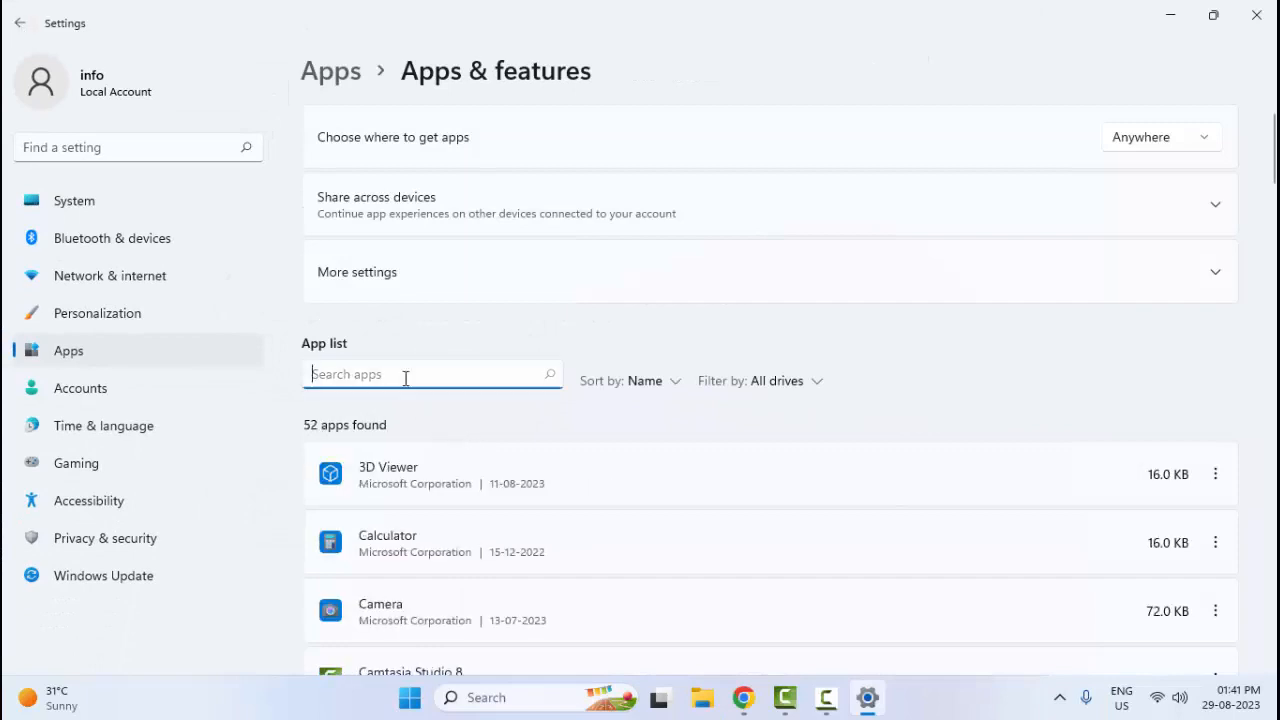
text(o)
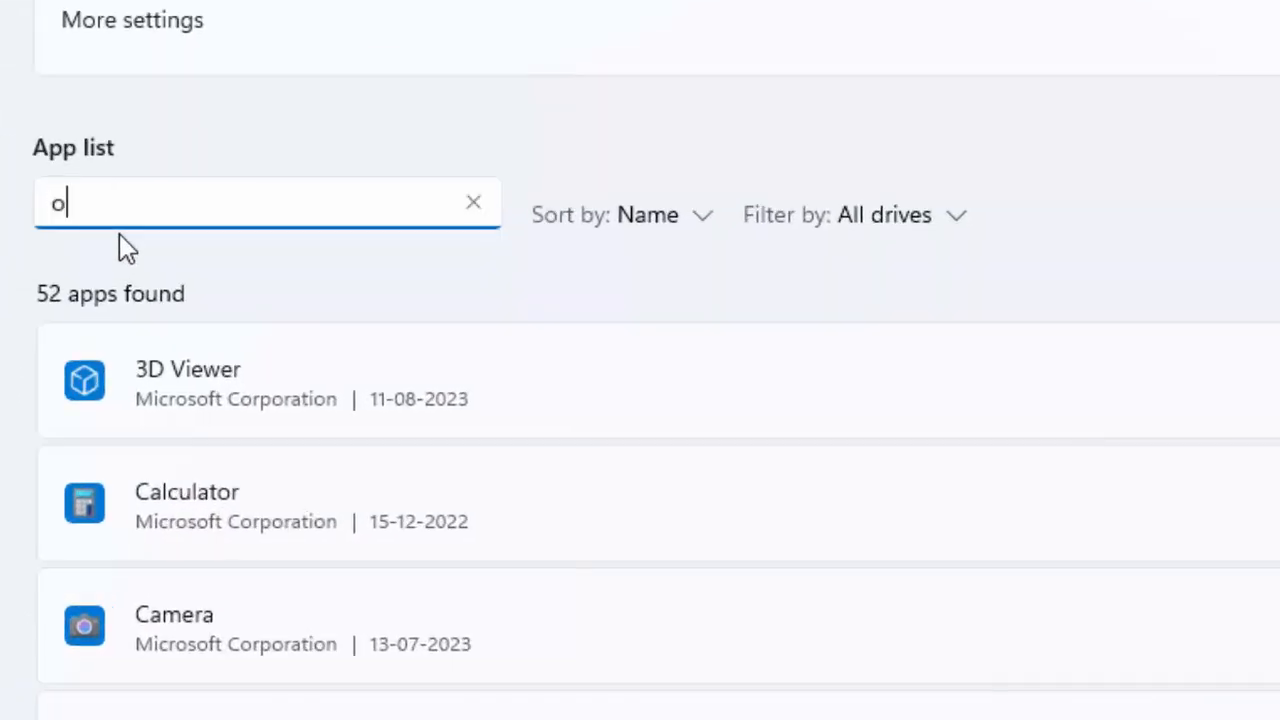
text(ffice)
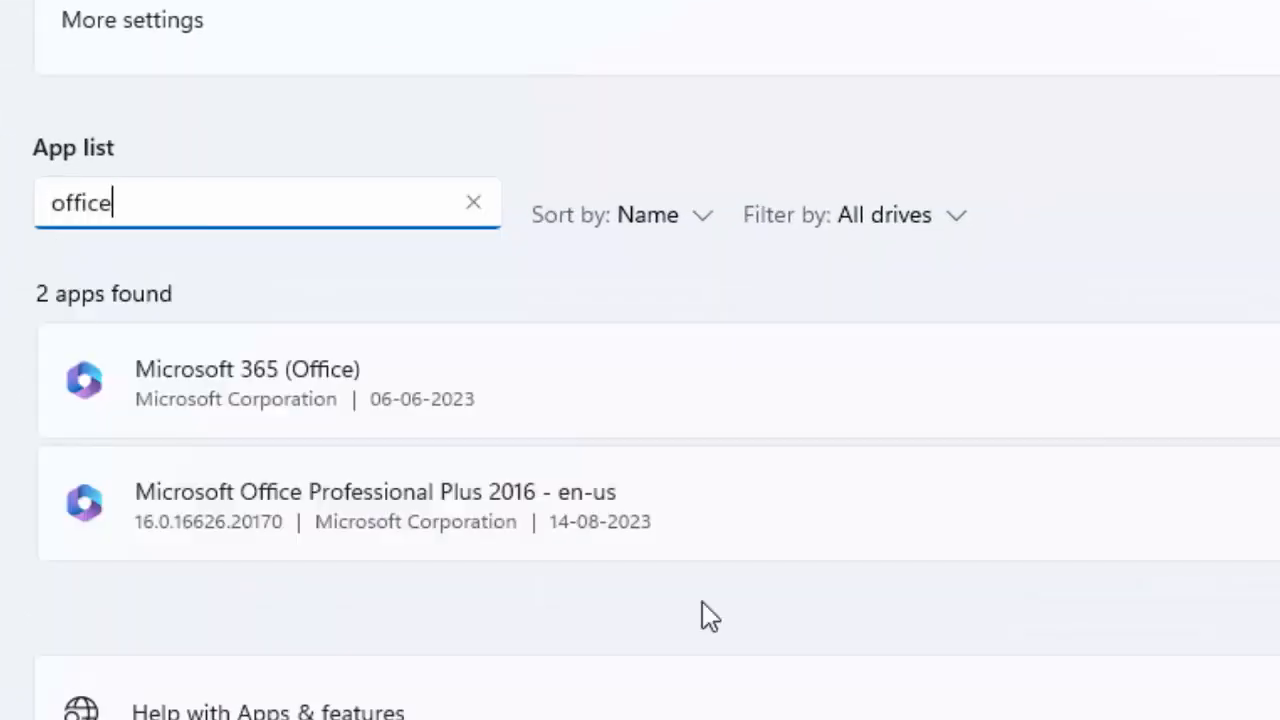
click(1240, 560)
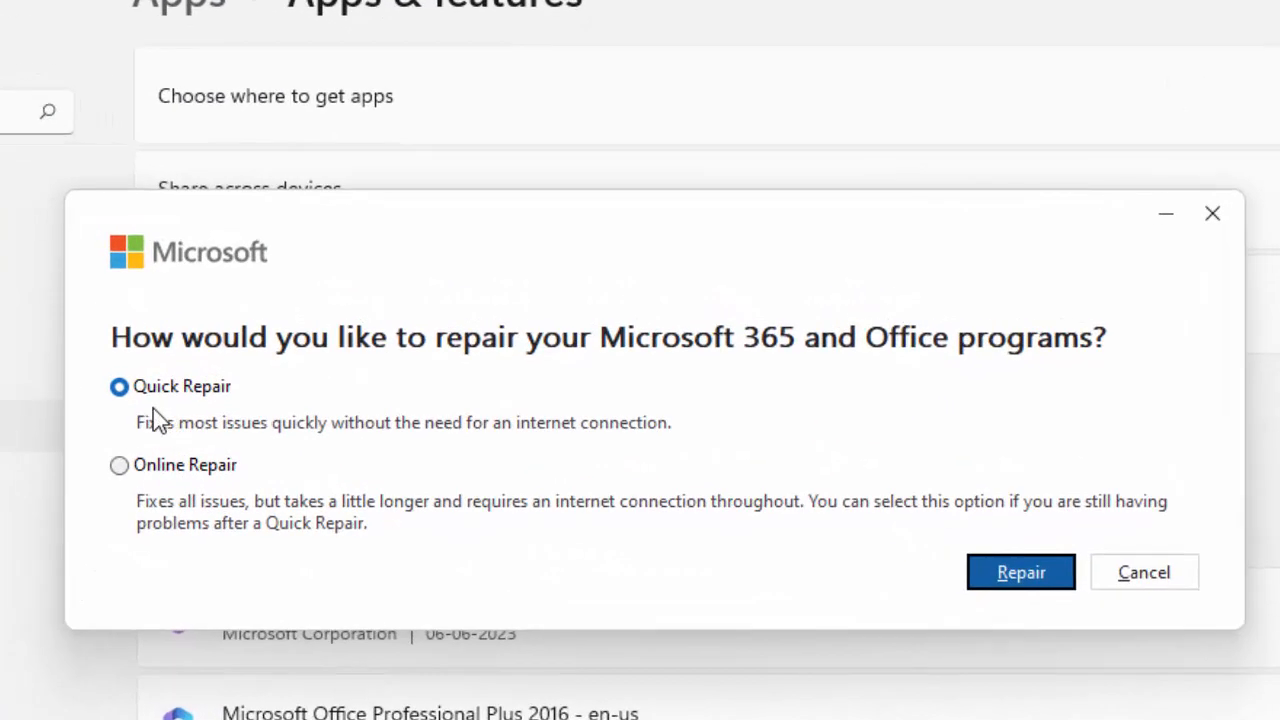
mouse_move(140, 480)
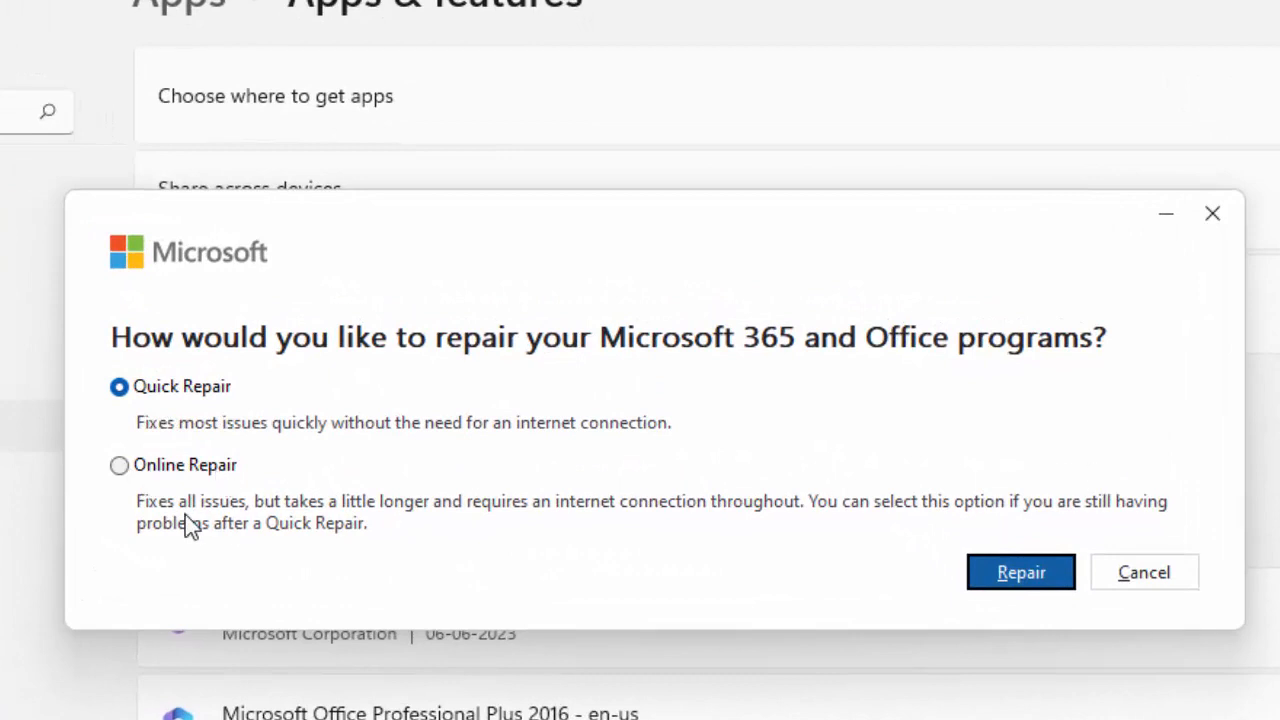
mouse_move(1144, 572)
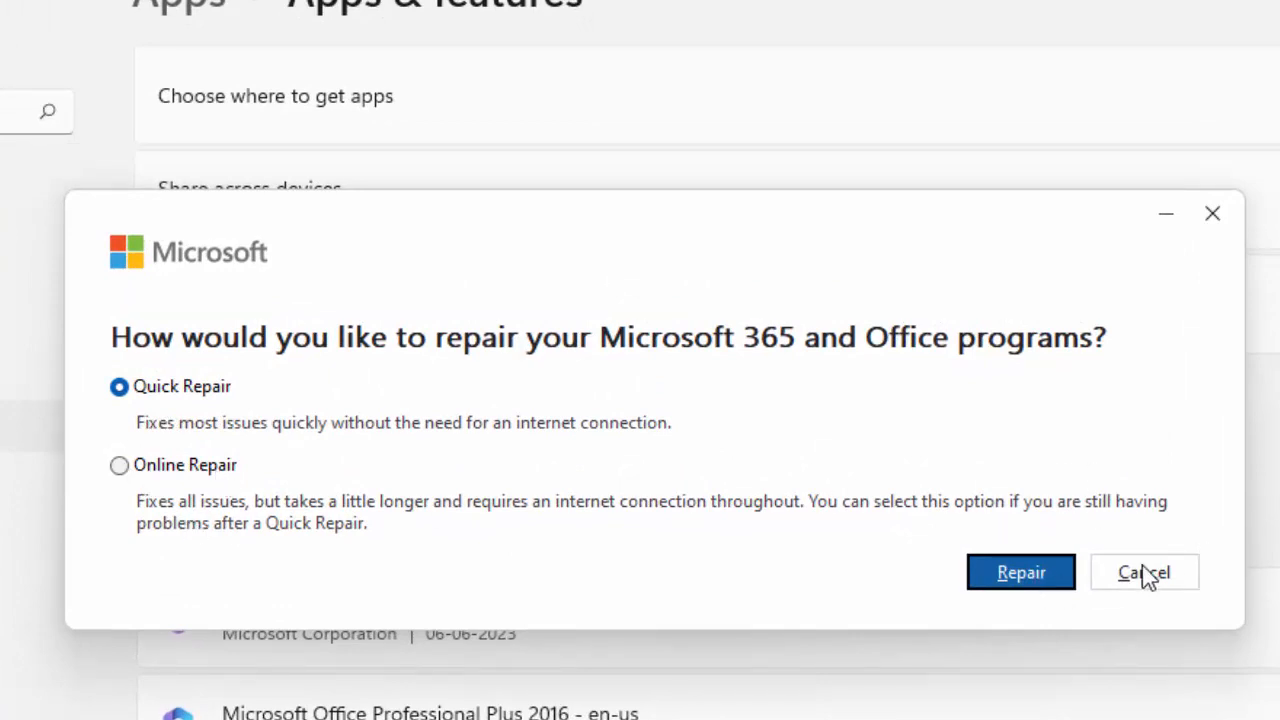
click(1144, 572)
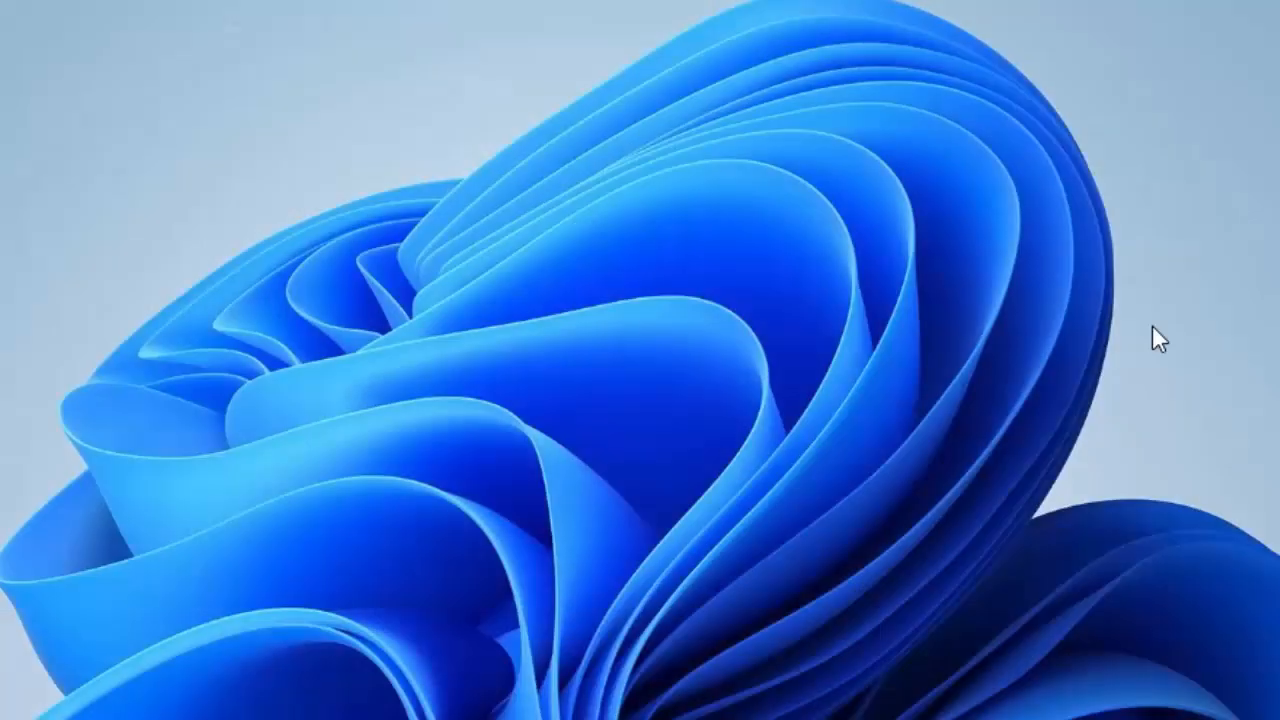